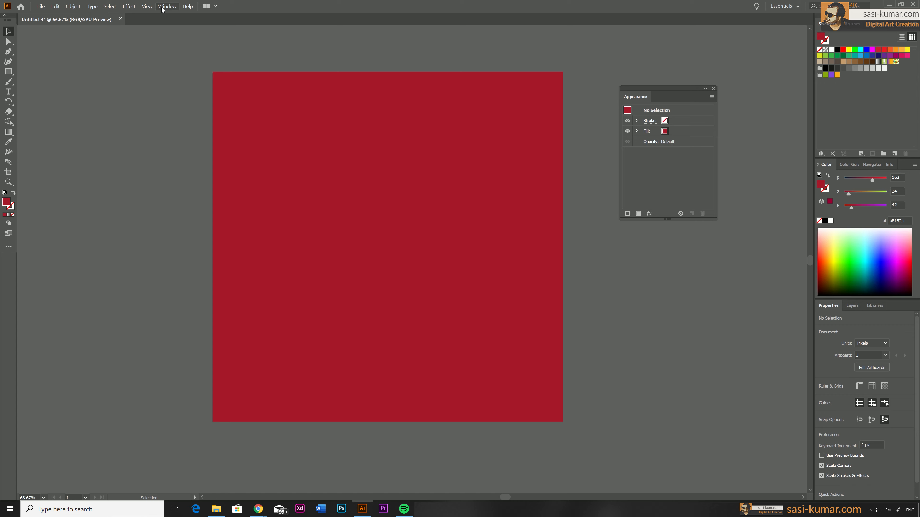
# Restore the default black fill with no stroke while nothing is selected
pyautogui.click(167, 7)
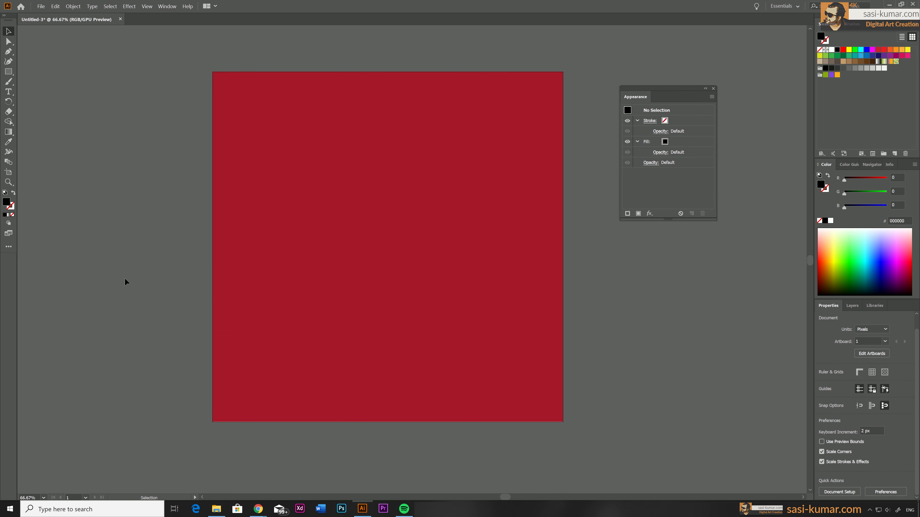
pyautogui.click(8, 91)
pyautogui.write('Happy New Year')
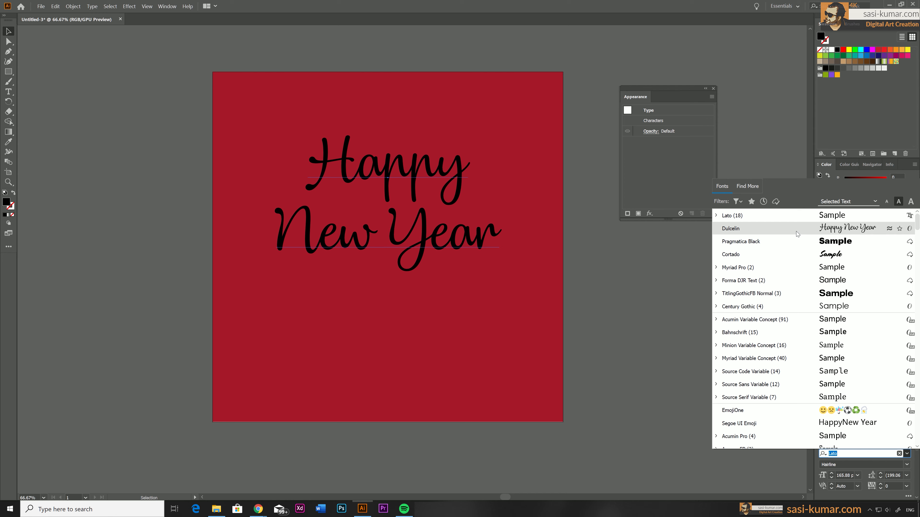
# Set the 'Happy New Year' text in the Dulcelin script font and deselect it
pyautogui.click(731, 228)
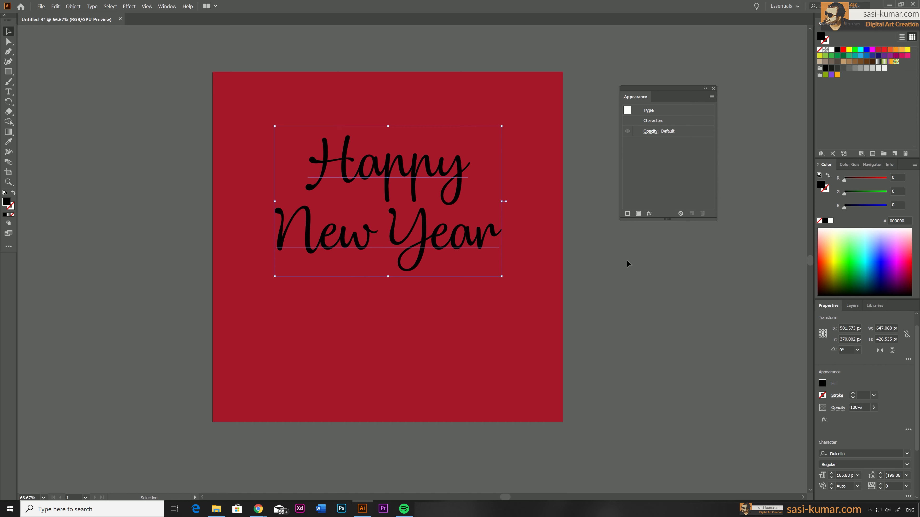
pyautogui.click(385, 349)
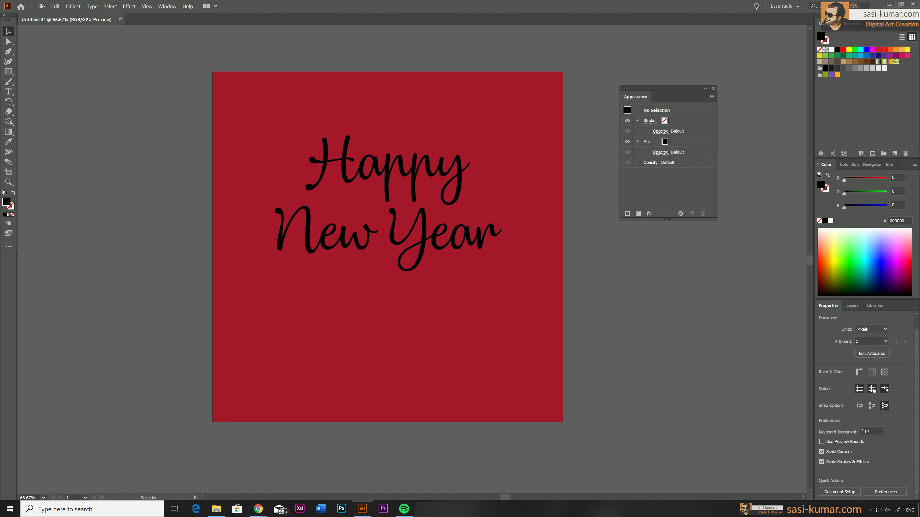
# Recolour the selected lettering's fill to near-white via the Color Picker
pyautogui.click(404, 239)
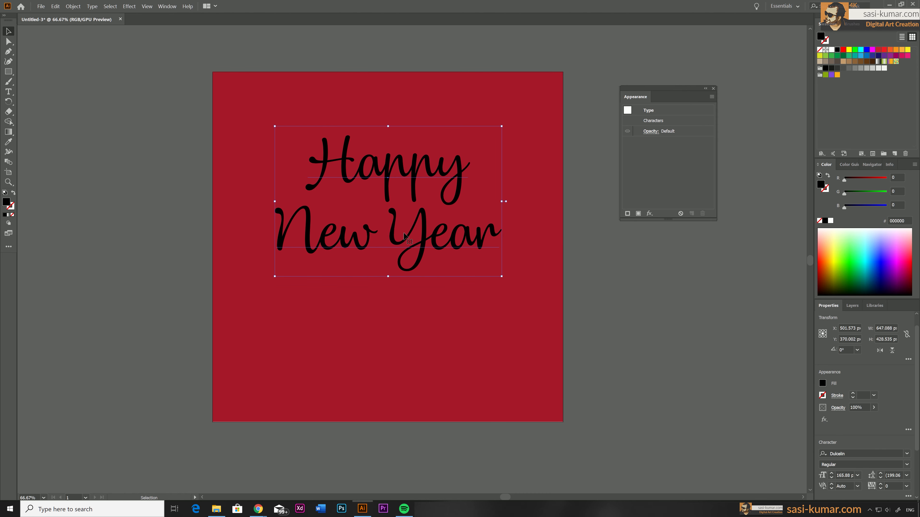
pyautogui.click(639, 213)
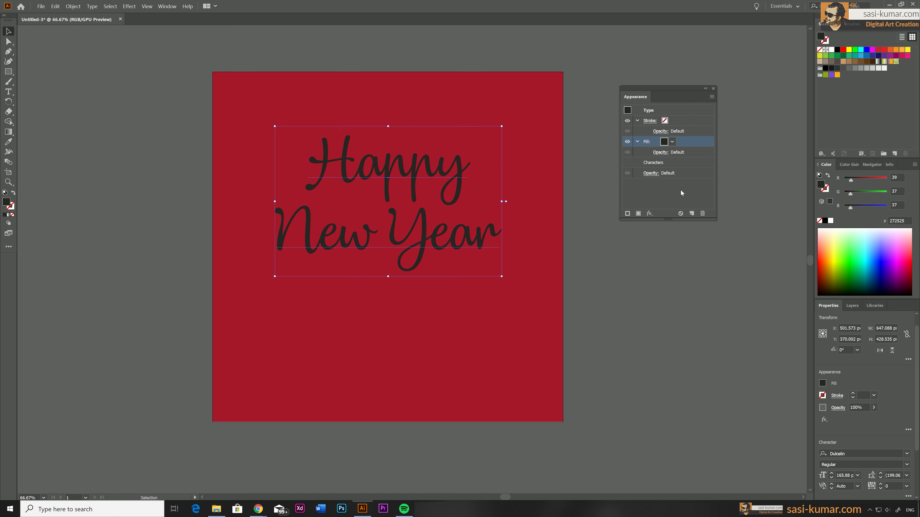
pyautogui.click(637, 121)
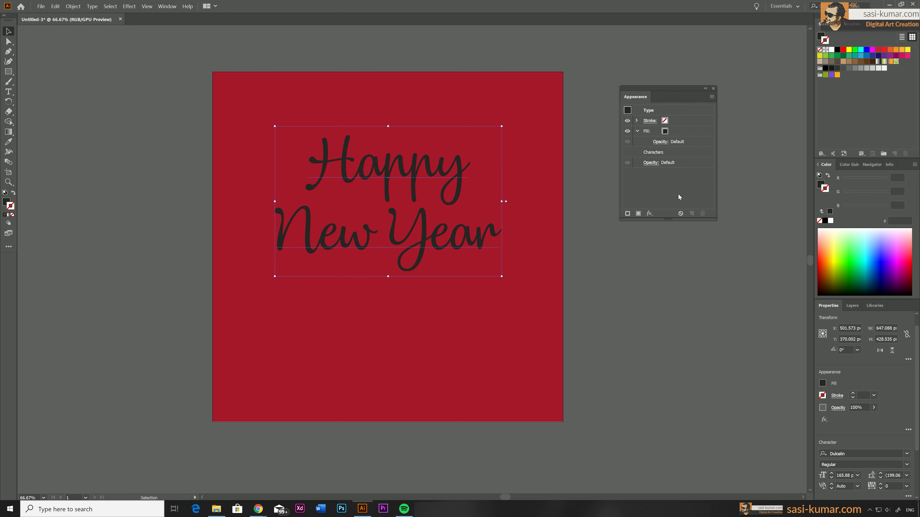
pyautogui.click(647, 131)
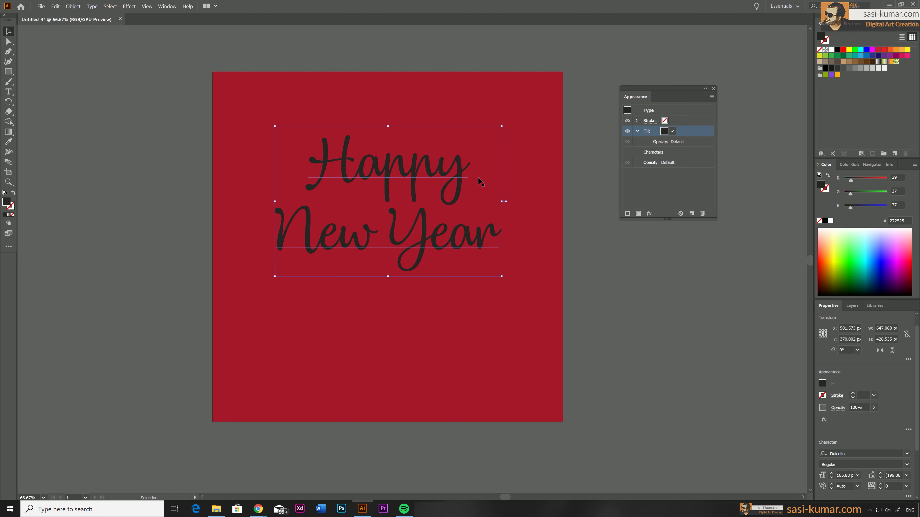
pyautogui.moveTo(690, 186)
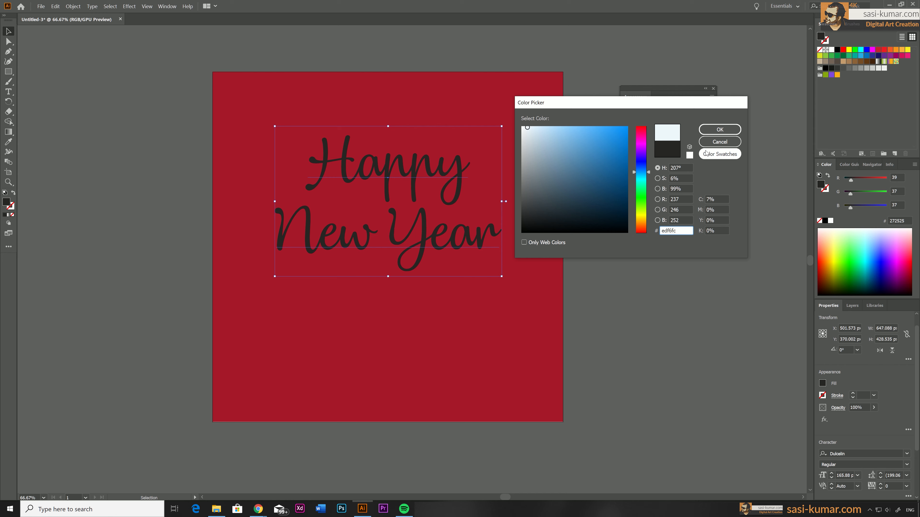
pyautogui.click(720, 130)
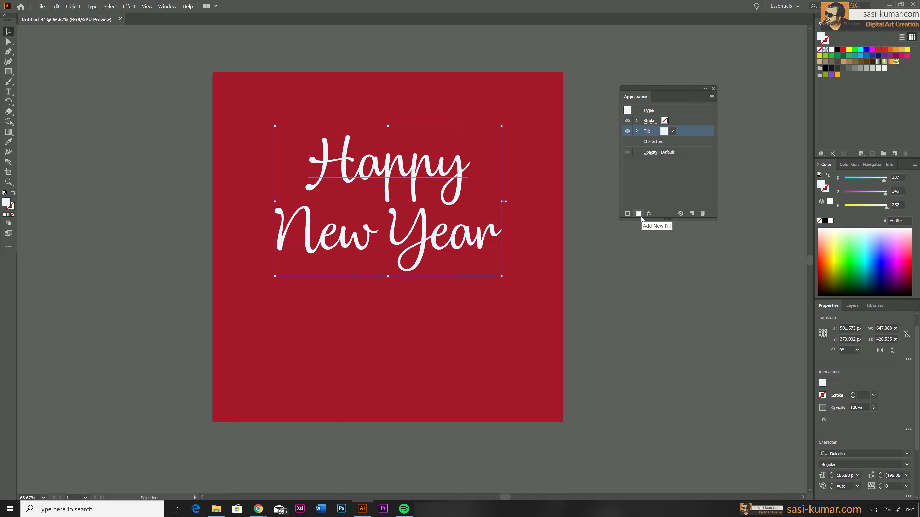
# Add a light blue second fill and place it beneath the white fill
pyautogui.click(638, 214)
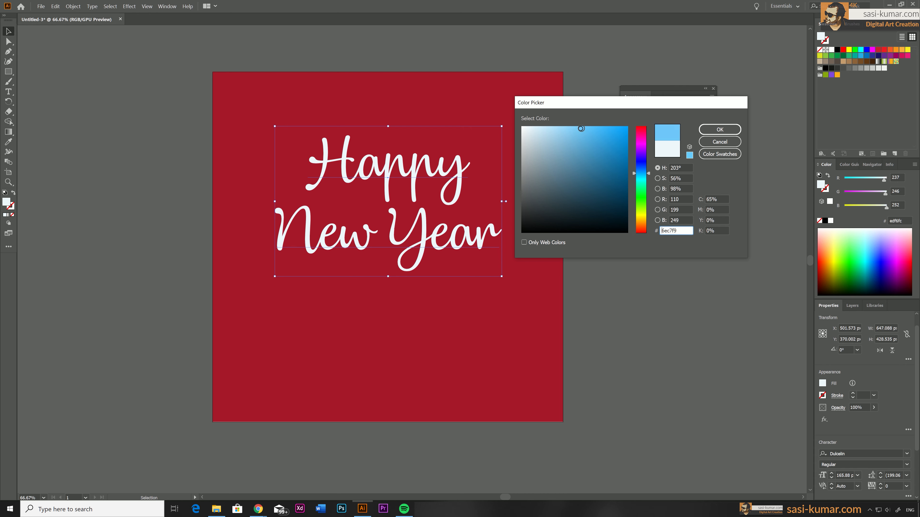
pyautogui.click(720, 129)
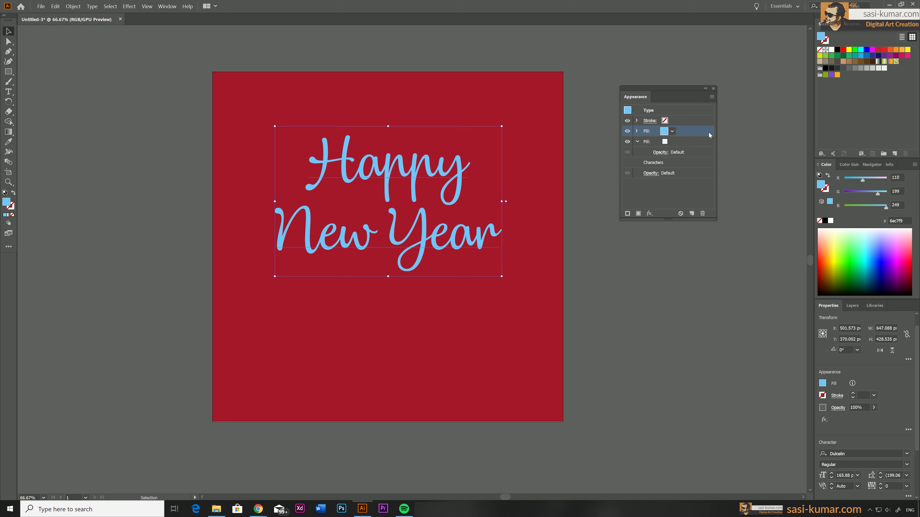
pyautogui.moveTo(723, 228)
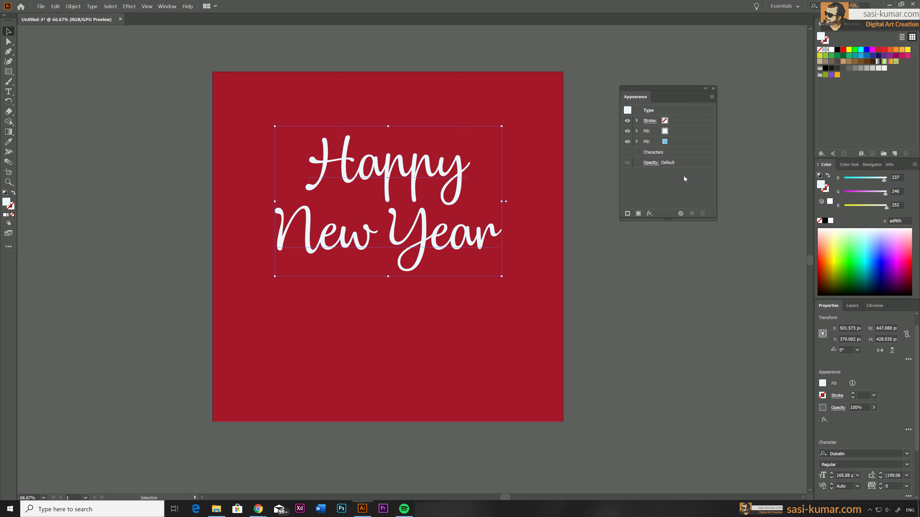
pyautogui.click(689, 141)
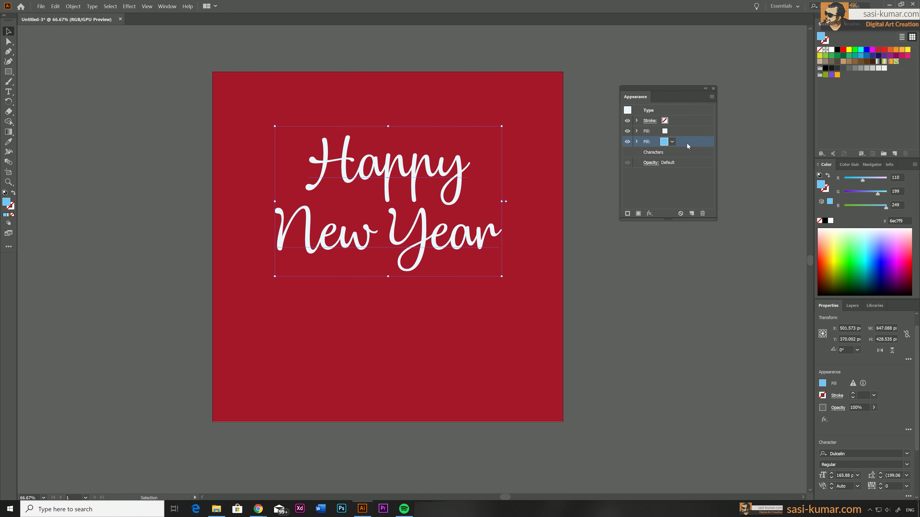
pyautogui.moveTo(656, 250)
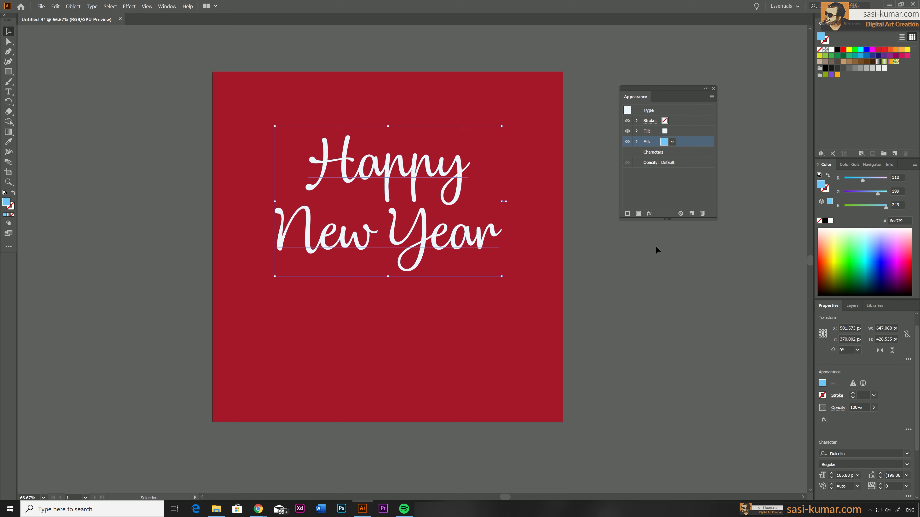
# Start a Distort & Transform > Transform effect on the light blue fill
pyautogui.click(649, 214)
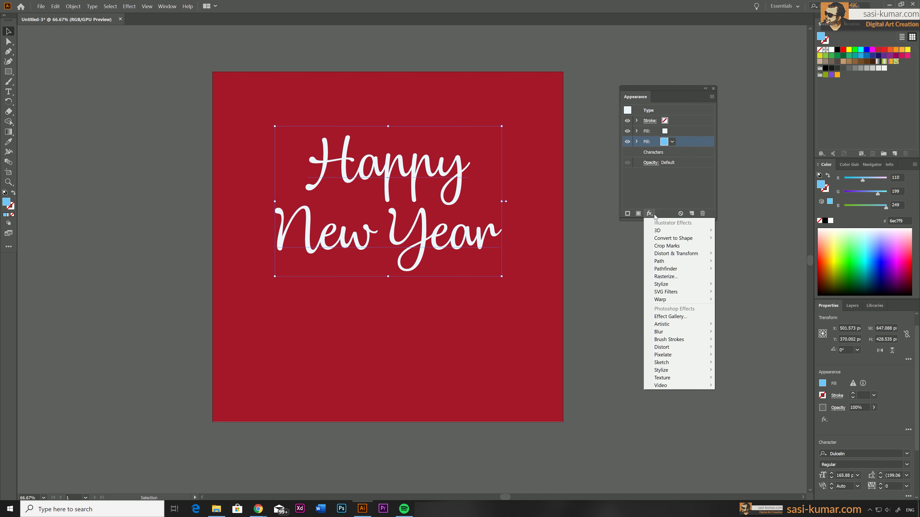
pyautogui.moveTo(663, 254)
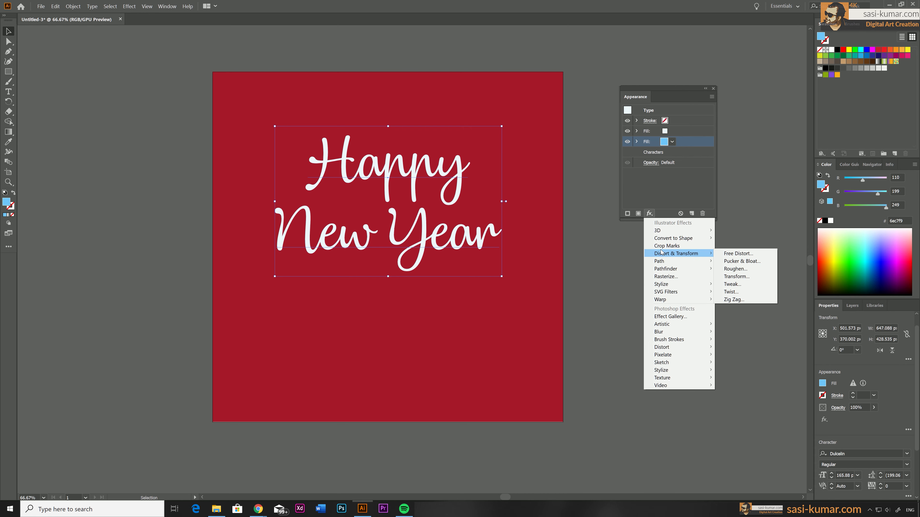
pyautogui.click(737, 277)
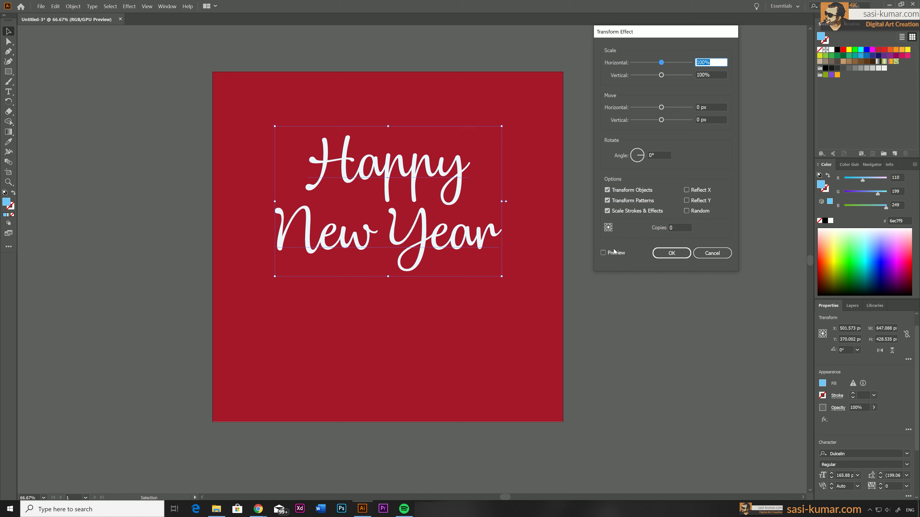
# With Preview on, set Move 1 px horizontal and vertical and 25 copies for the blue depth
pyautogui.click(603, 252)
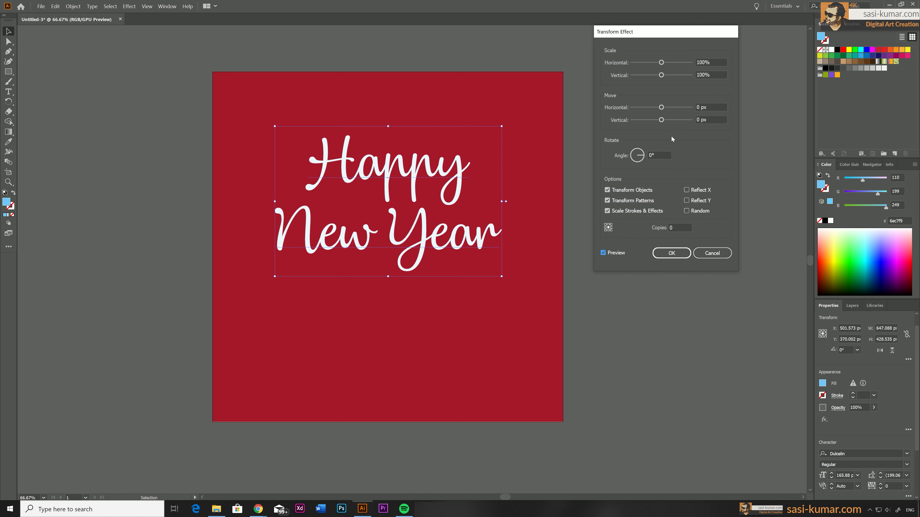
pyautogui.moveTo(666, 113)
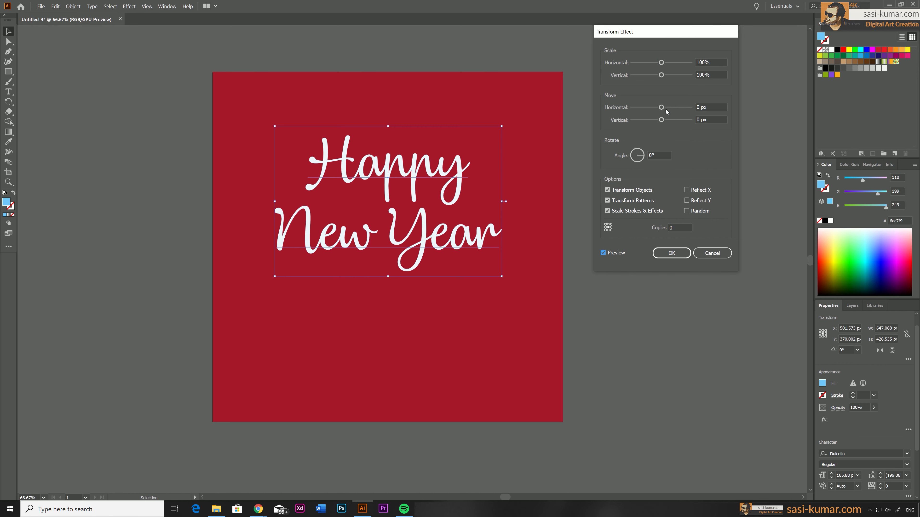
pyautogui.moveTo(661, 107)
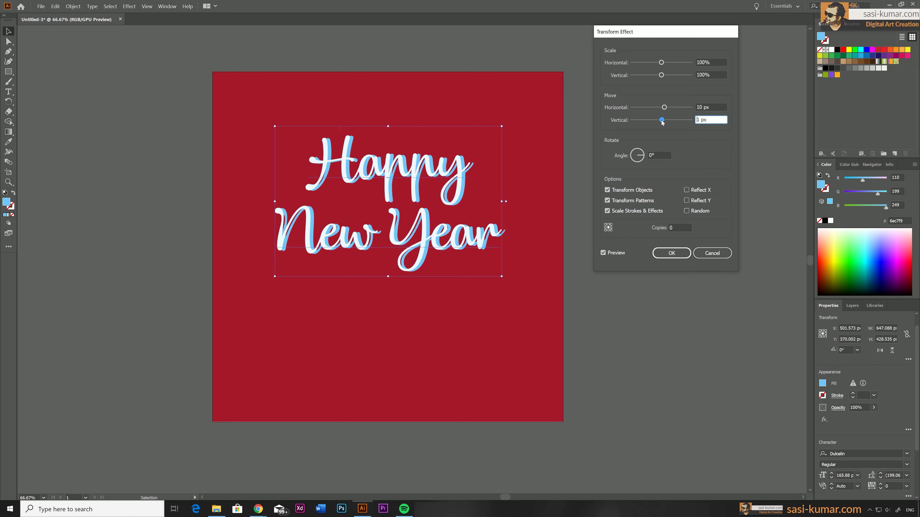
pyautogui.moveTo(662, 120); pyautogui.dragTo(664, 120)
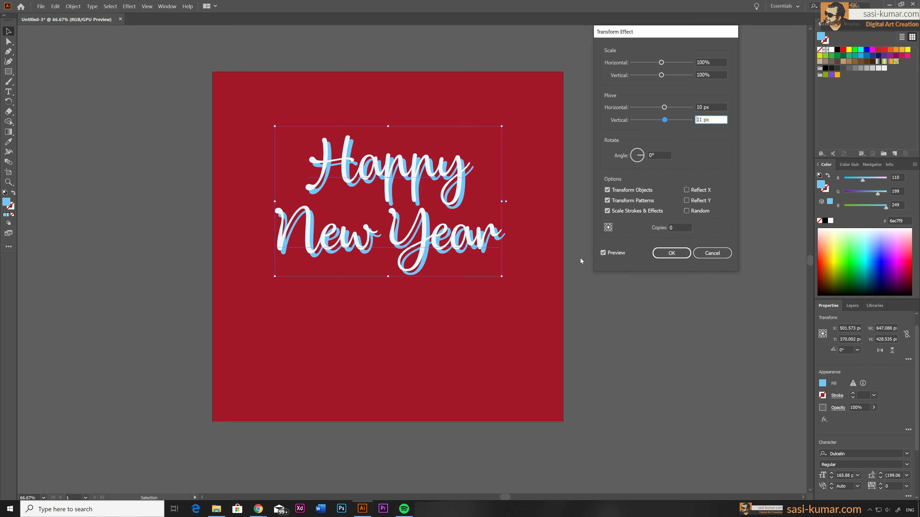
pyautogui.moveTo(658, 235)
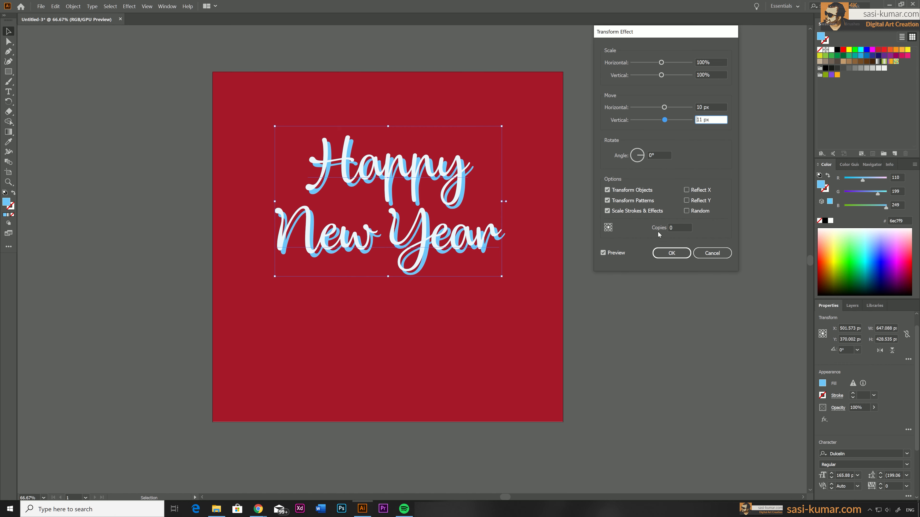
pyautogui.click(679, 228)
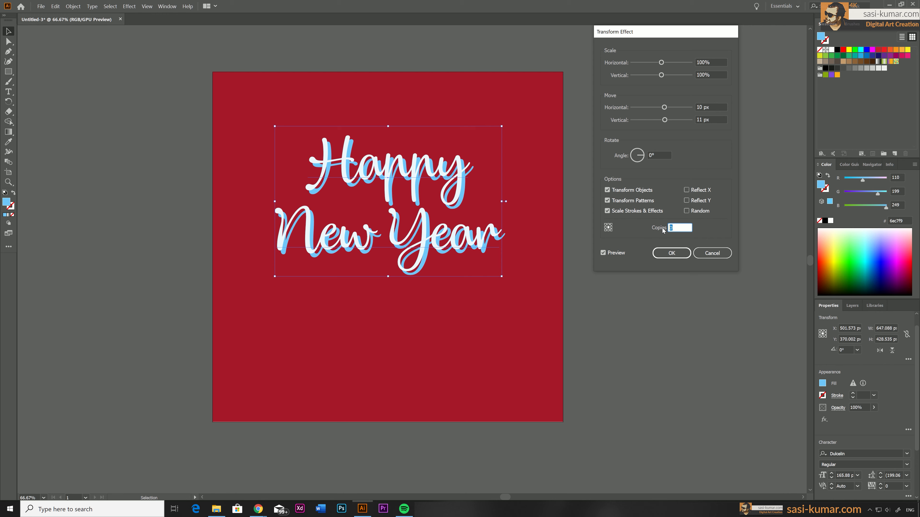
pyautogui.write('25')
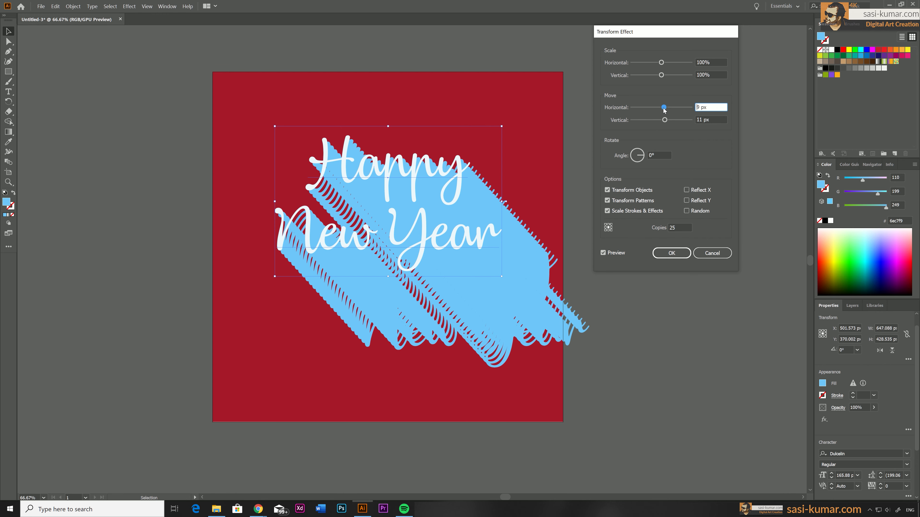
pyautogui.moveTo(664, 120); pyautogui.dragTo(664, 120)
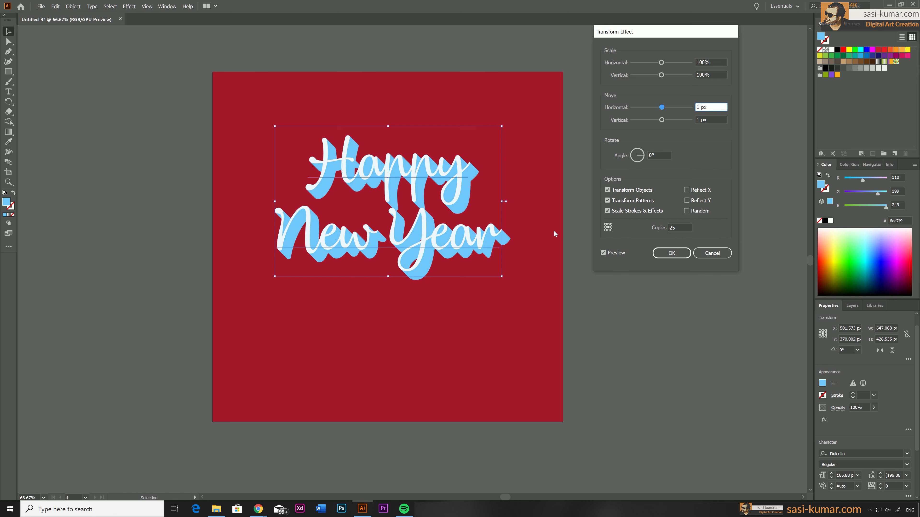
pyautogui.moveTo(691, 222)
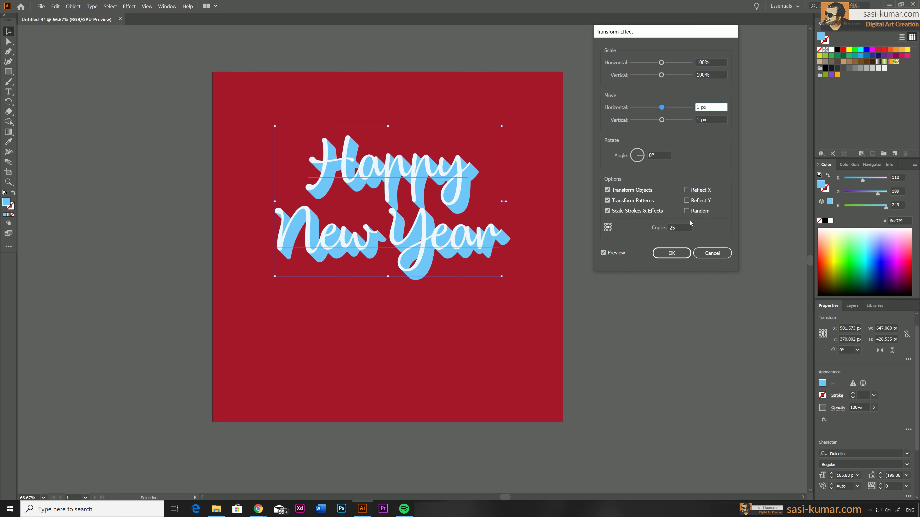
pyautogui.moveTo(699, 443)
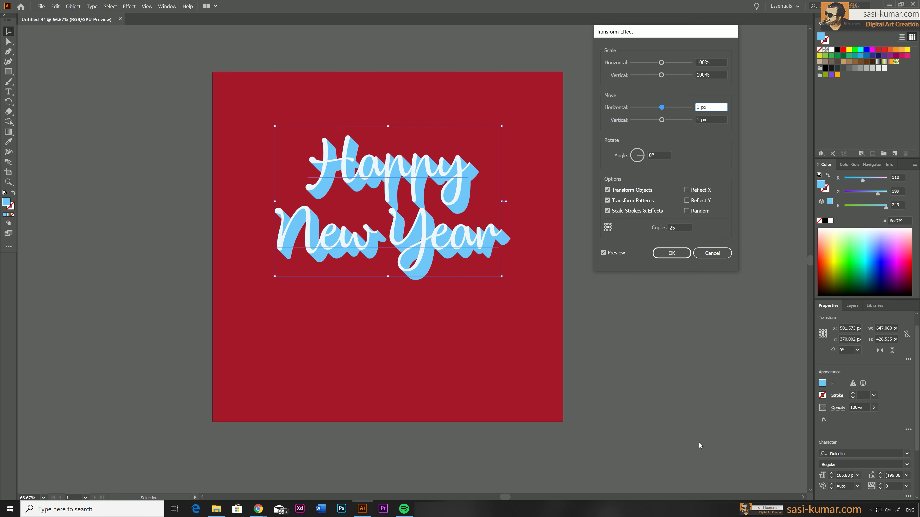
pyautogui.moveTo(687, 322)
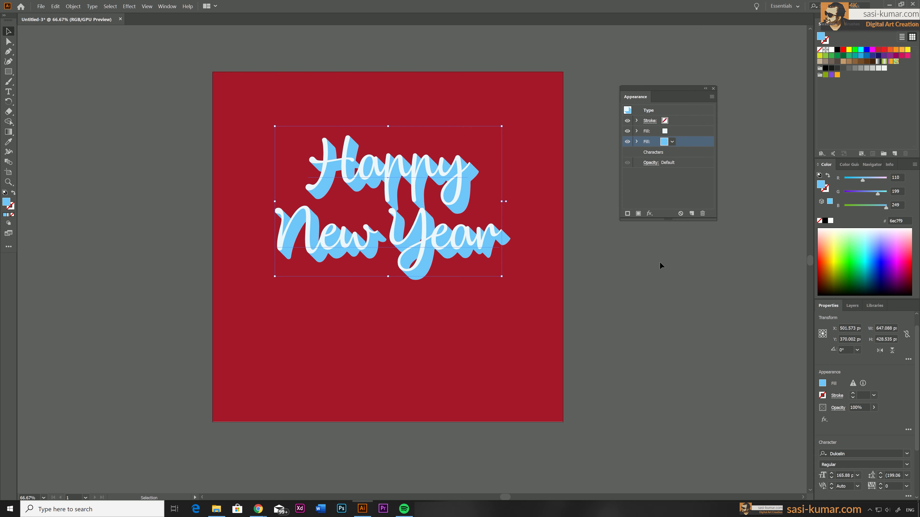
pyautogui.moveTo(712, 337)
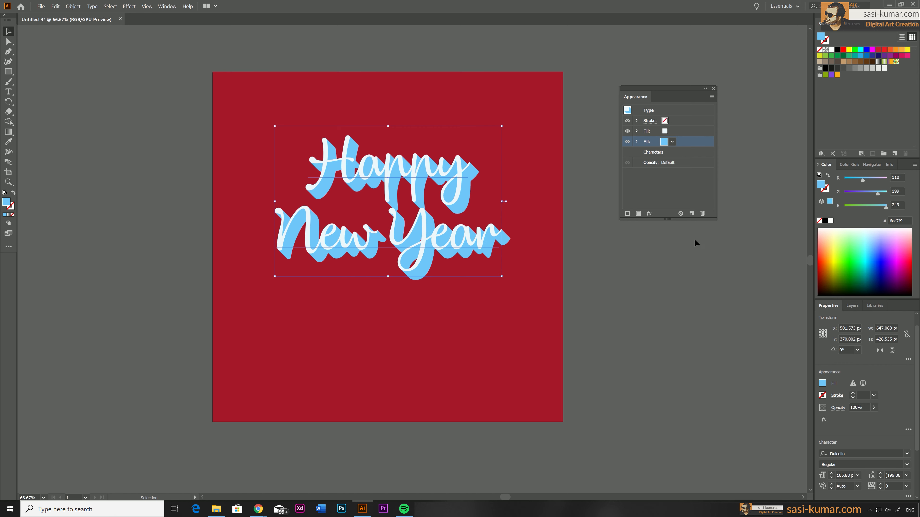
pyautogui.moveTo(692, 216)
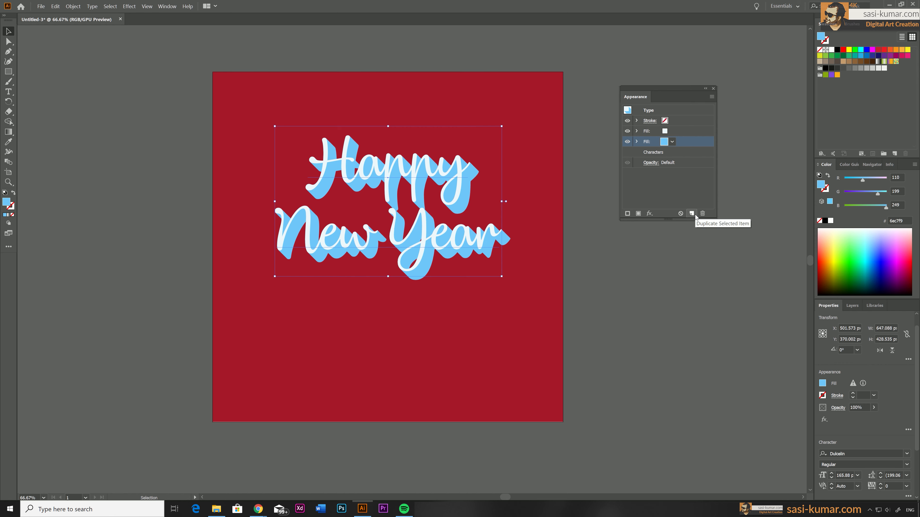
# Duplicate the light blue fill and recolour the copy dark navy
pyautogui.click(691, 214)
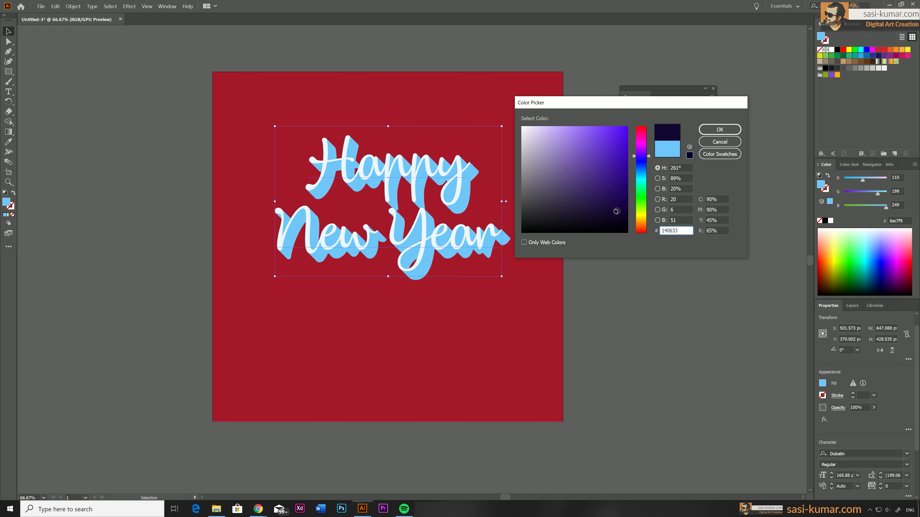
pyautogui.click(719, 130)
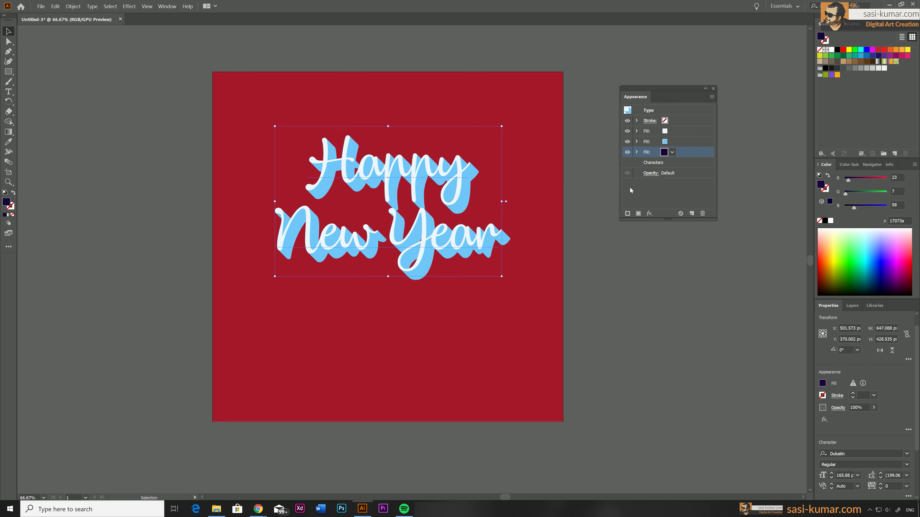
pyautogui.moveTo(637, 154)
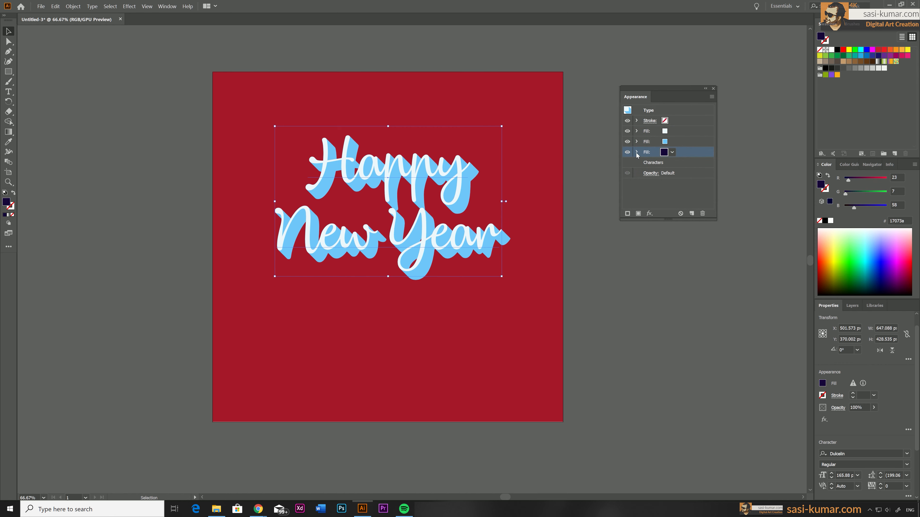
# Raise the navy fill's Transform effect to 40 copies, apply it and deselect
pyautogui.click(637, 153)
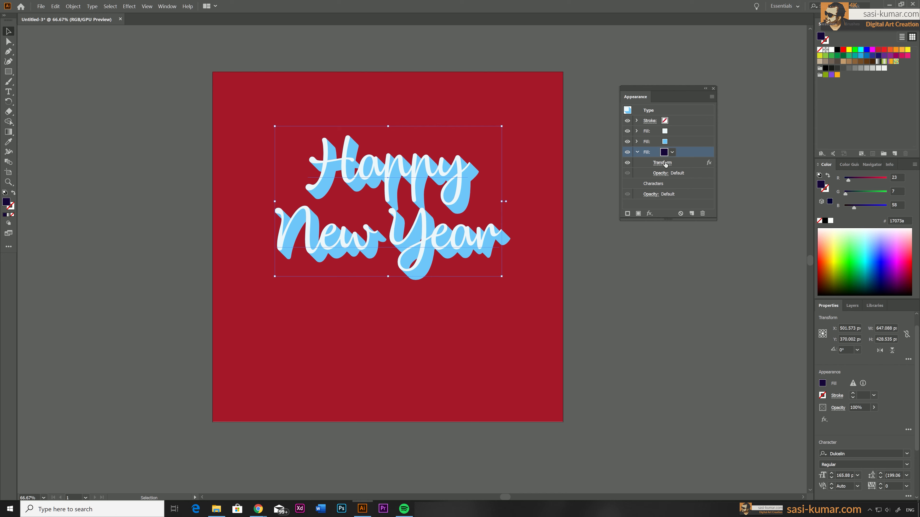
pyautogui.click(662, 163)
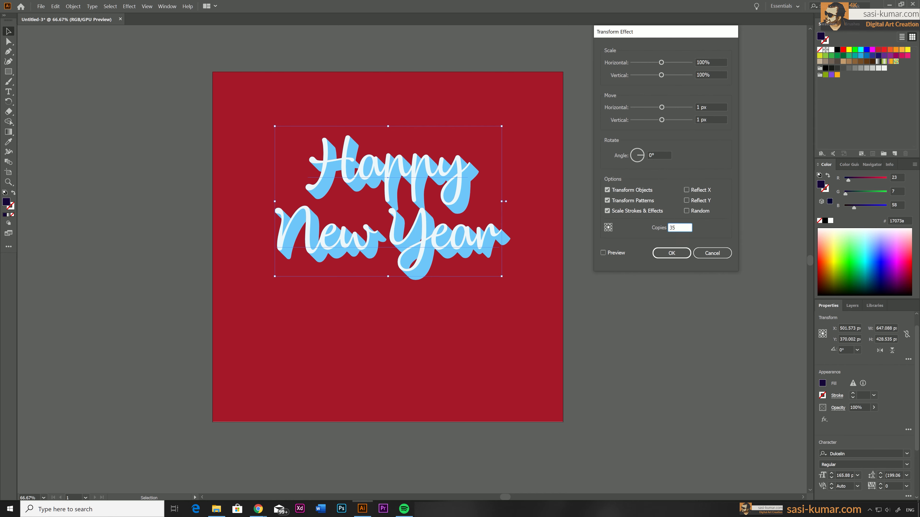
pyautogui.click(602, 253)
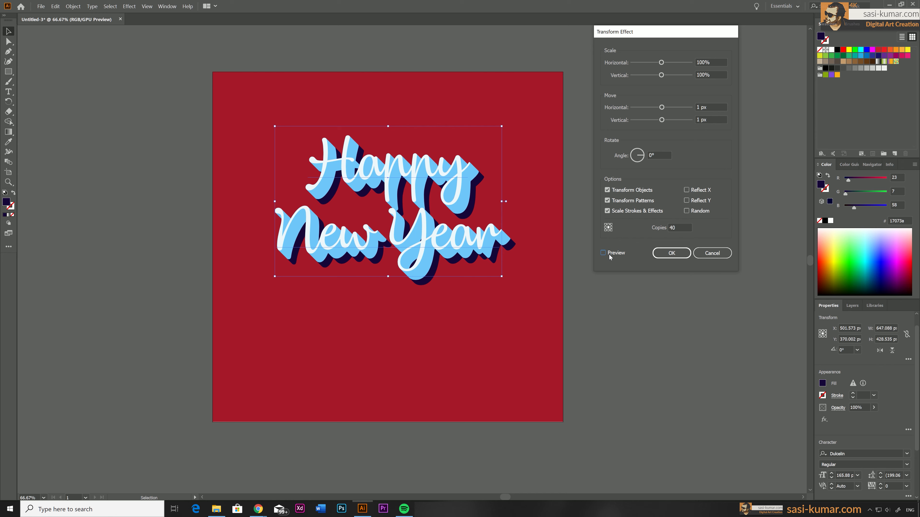
pyautogui.click(602, 253)
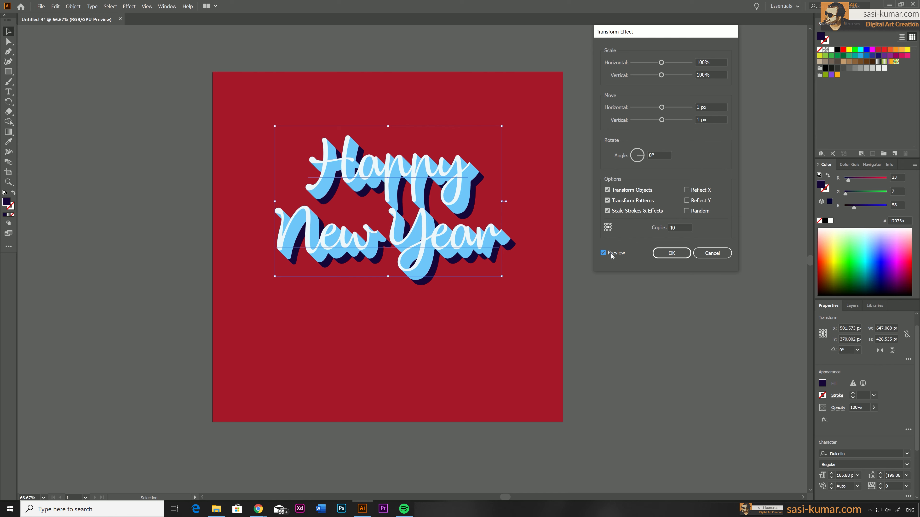
pyautogui.click(671, 253)
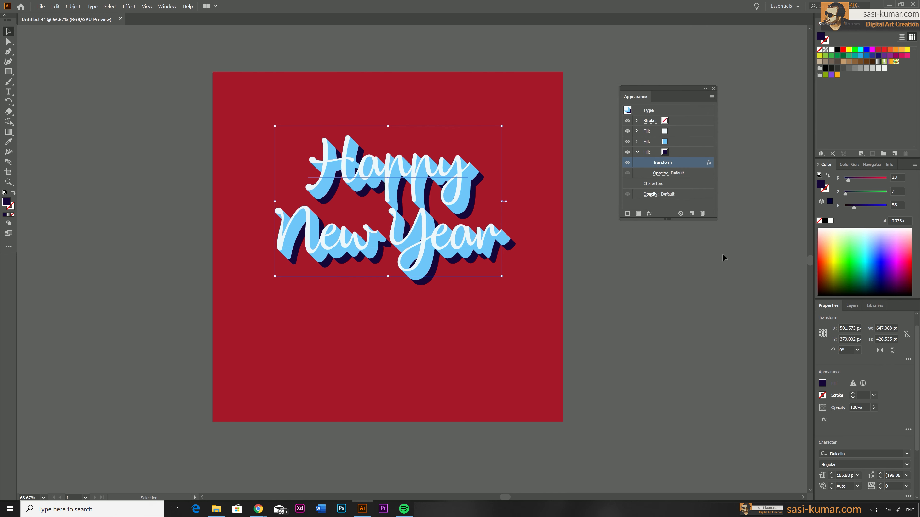
pyautogui.moveTo(724, 286)
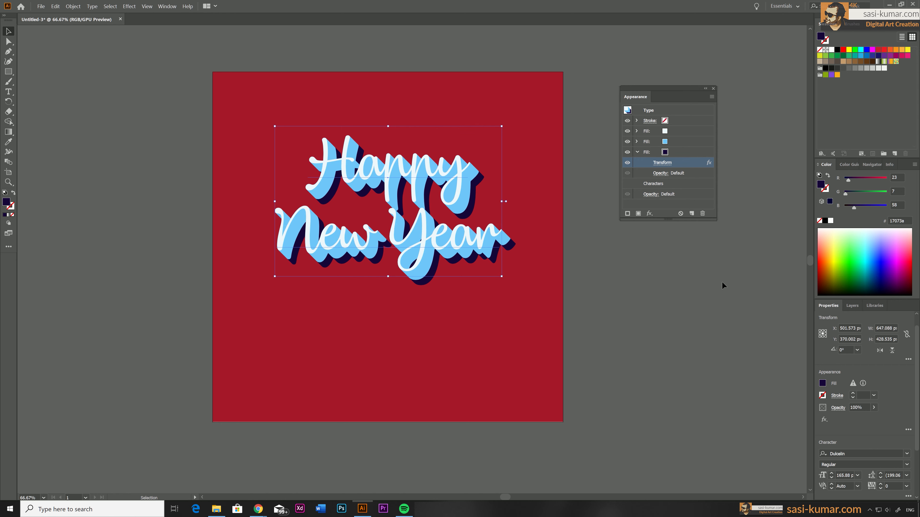
pyautogui.click(410, 351)
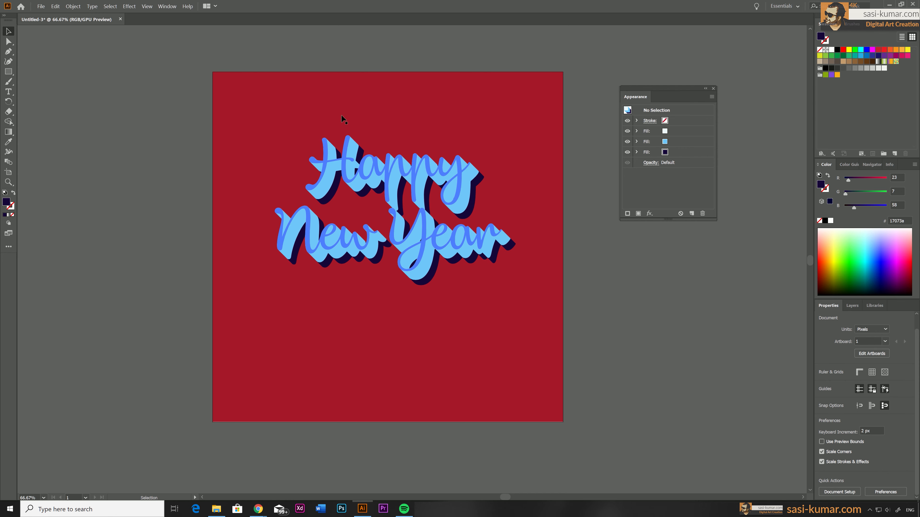
# Add a 0.25 pt dark navy stroke on top of the lettering's appearance stack
pyautogui.click(650, 121)
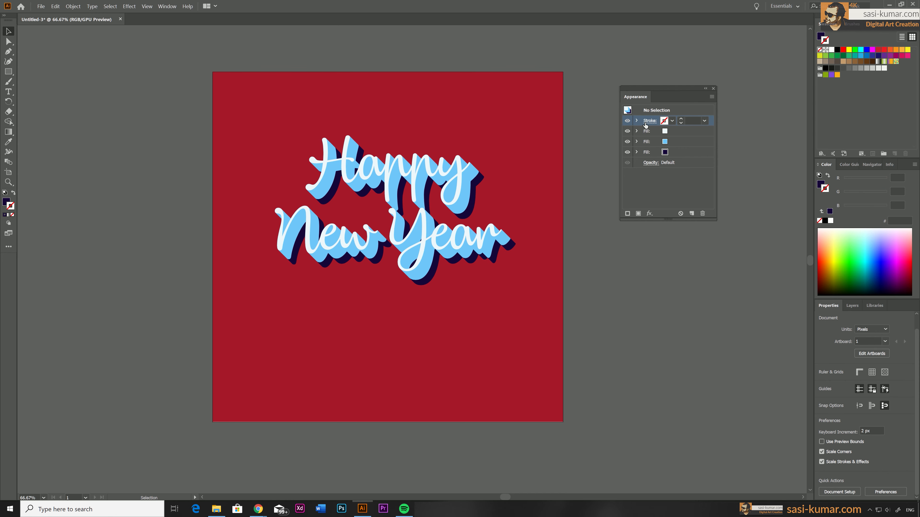
pyautogui.click(627, 213)
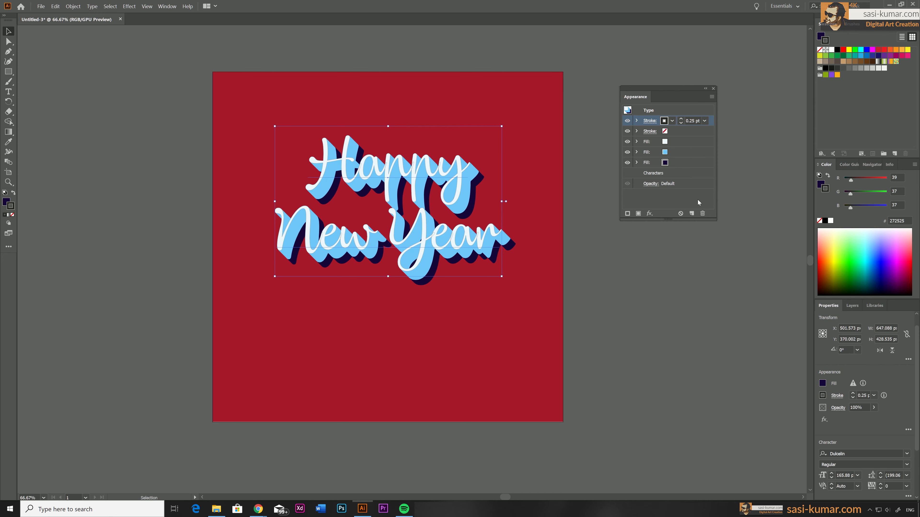
pyautogui.click(650, 121)
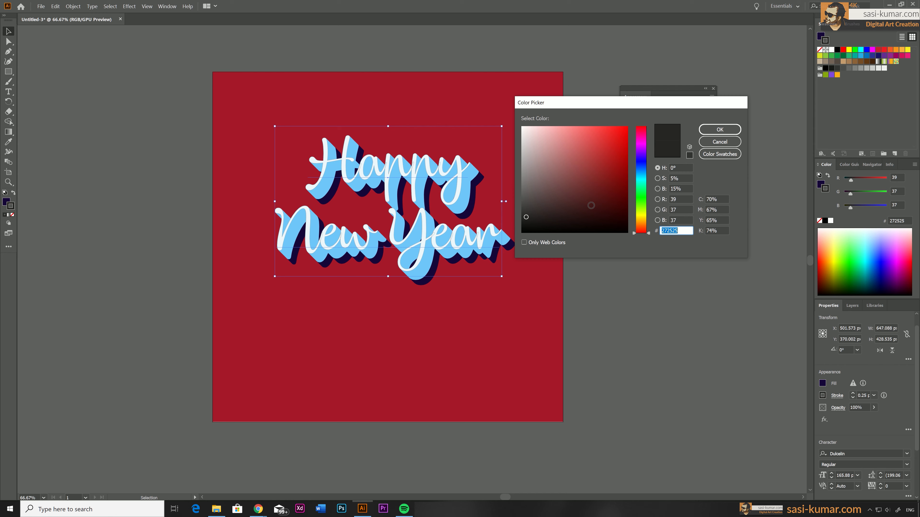
pyautogui.click(719, 129)
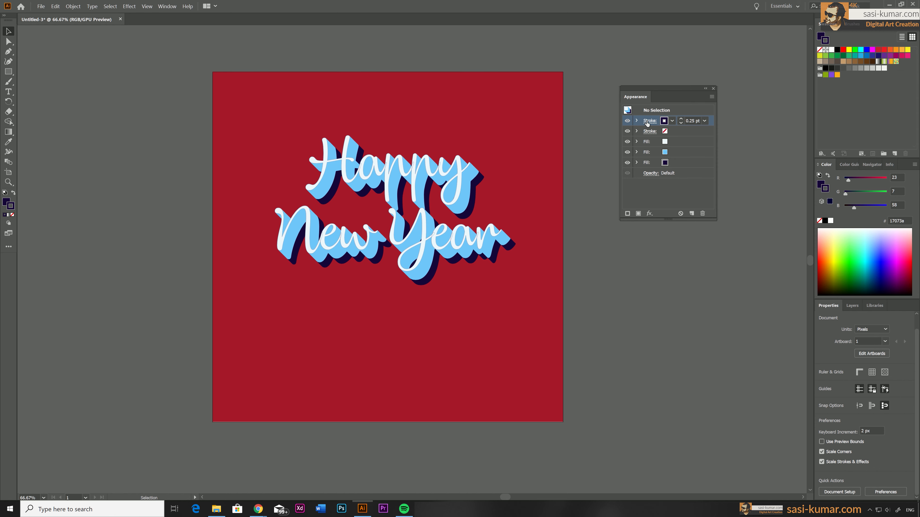
# Adjust the stroke options and set the topmost fill white over the depth layers
pyautogui.click(650, 120)
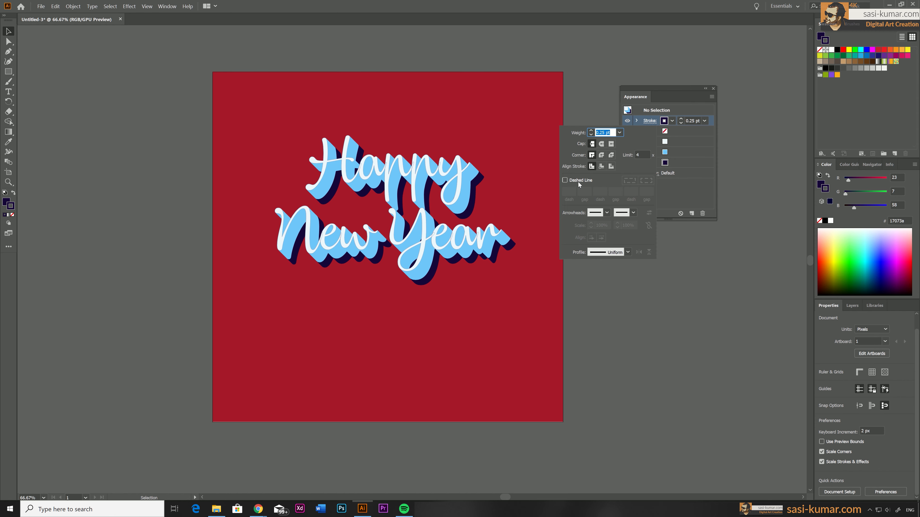
pyautogui.click(564, 180)
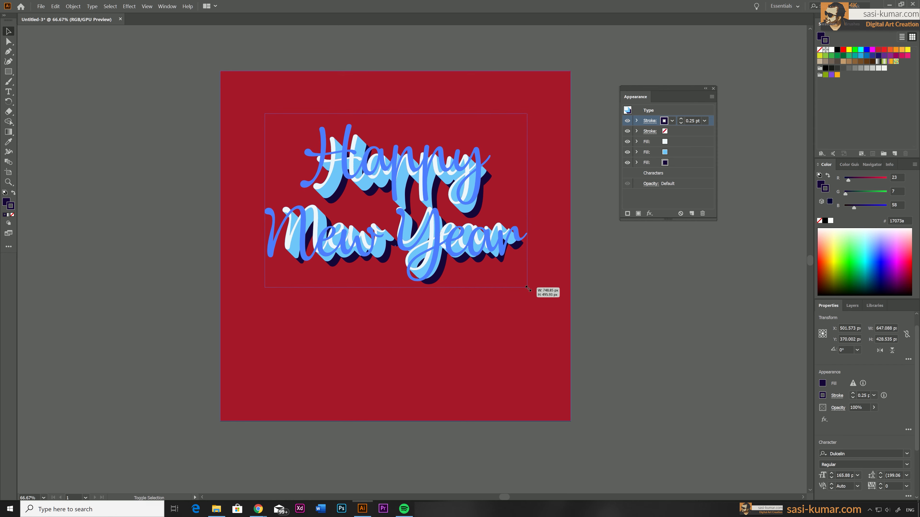
pyautogui.click(660, 305)
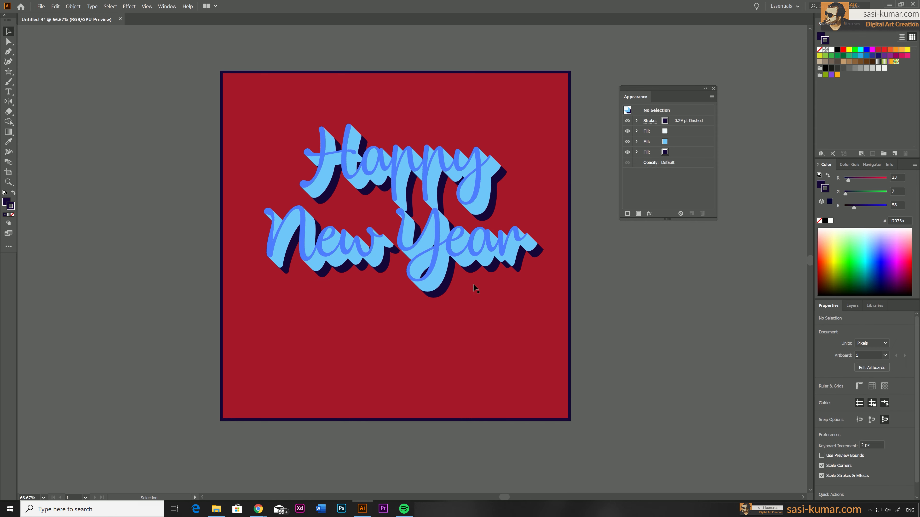
pyautogui.click(627, 131)
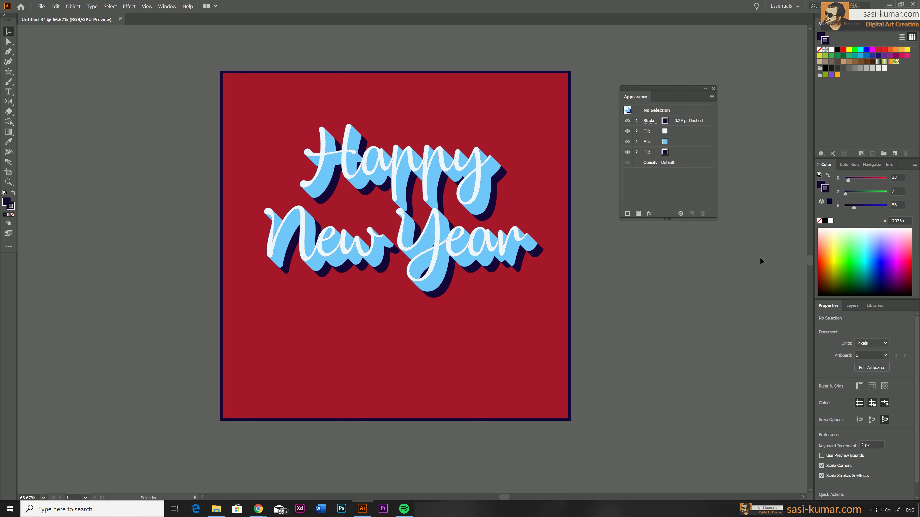
pyautogui.moveTo(637, 336)
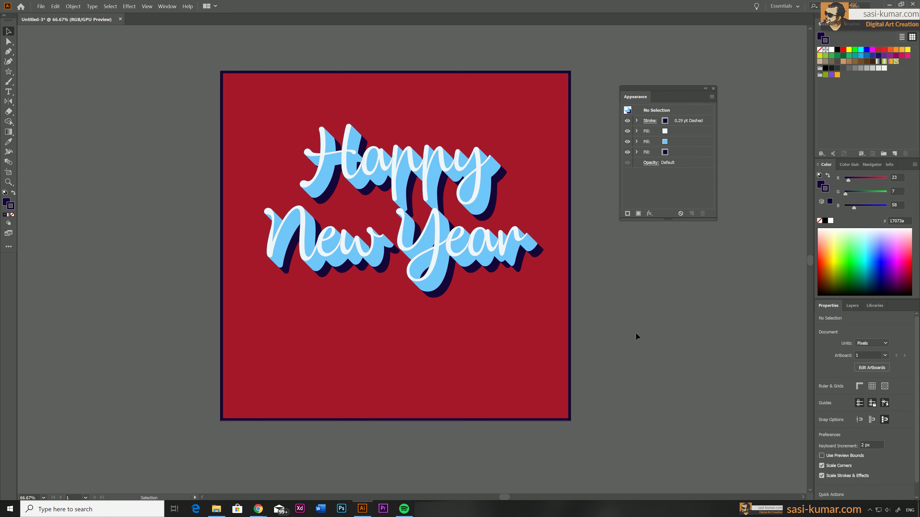
pyautogui.moveTo(13, 76)
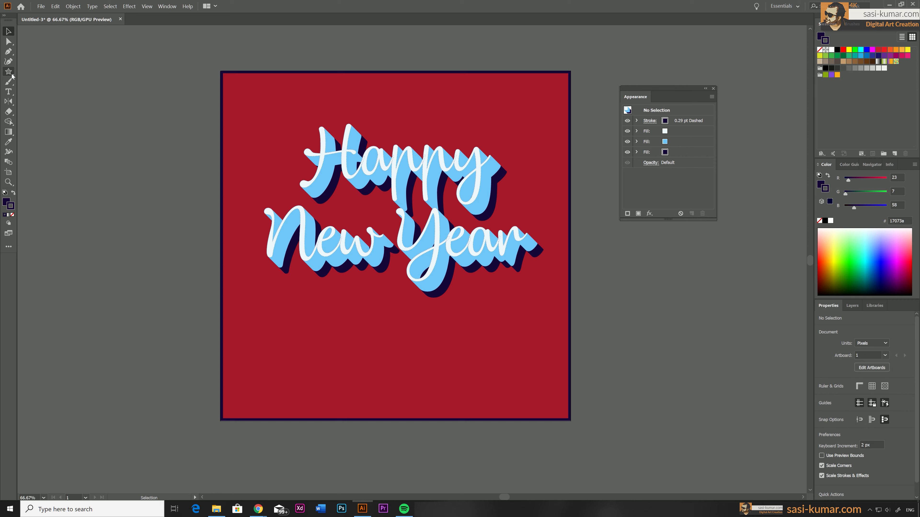
# Draw a dark navy star and place it in the artboard's lower-left corner, then select the lettering
pyautogui.moveTo(287, 302); pyautogui.dragTo(319, 375)
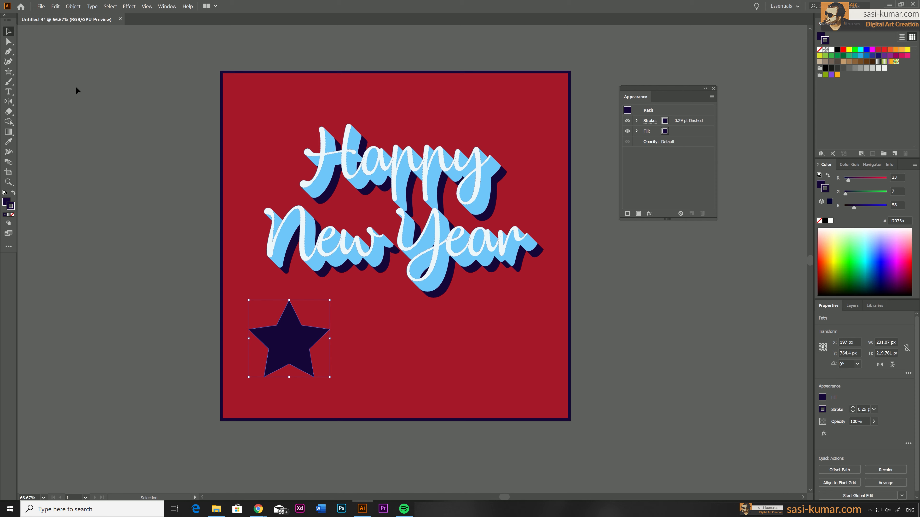
pyautogui.moveTo(287, 338); pyautogui.dragTo(279, 367)
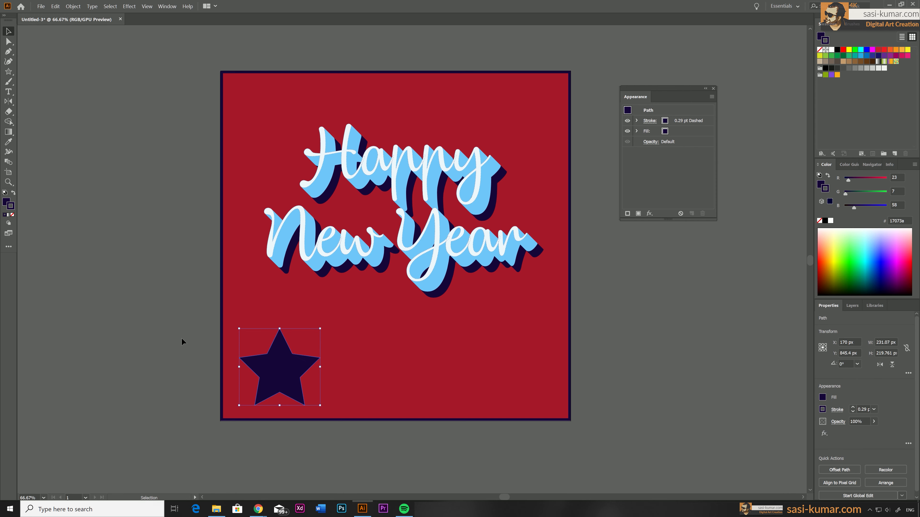
pyautogui.click(563, 367)
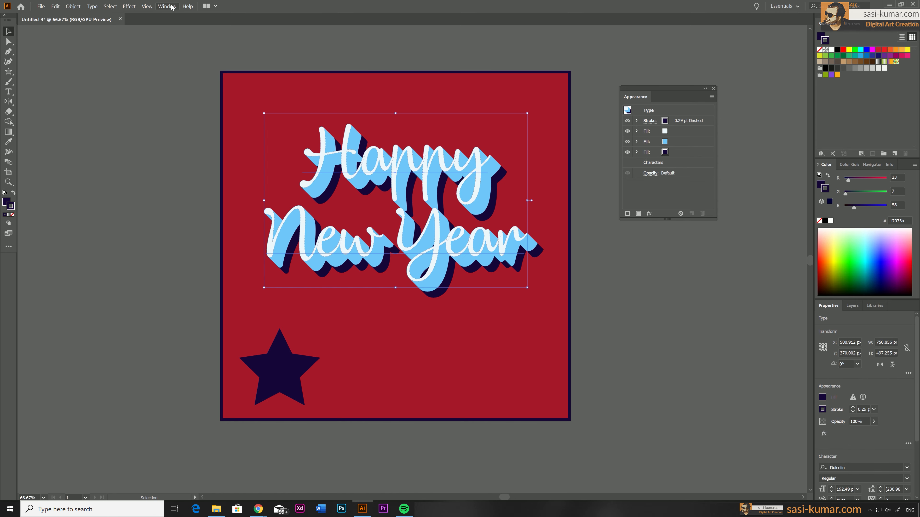
# Show the Graphic Styles panel and store the lettering's layered look as a new style
pyautogui.click(166, 7)
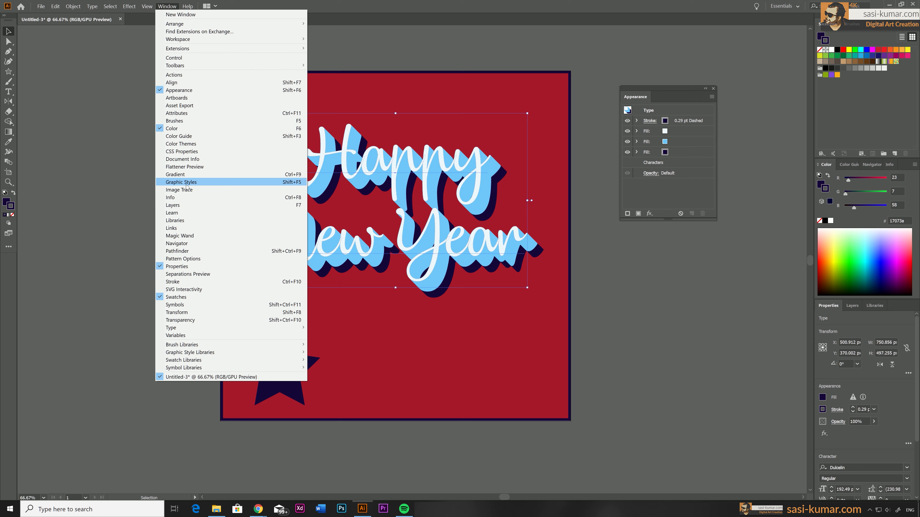
pyautogui.click(181, 182)
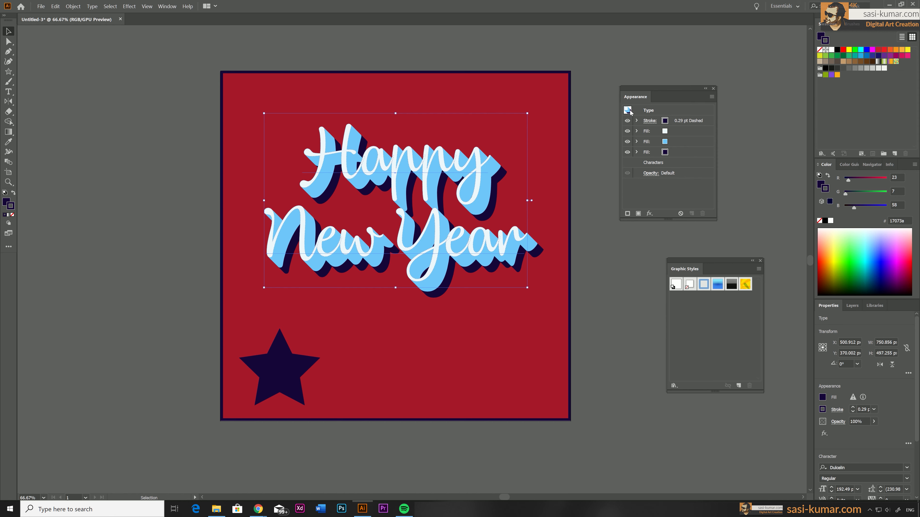
pyautogui.click(649, 110)
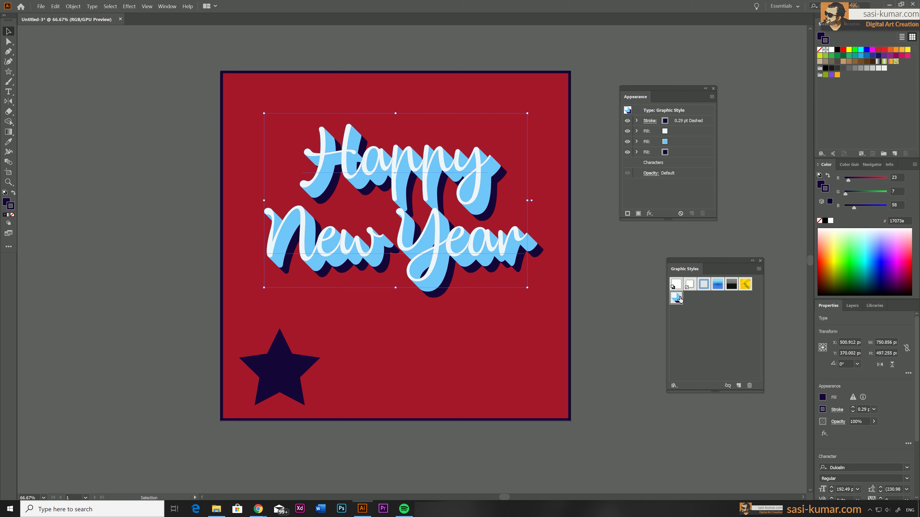
# Rename the new graphic style to '3D-efx'
pyautogui.doubleClick(676, 298)
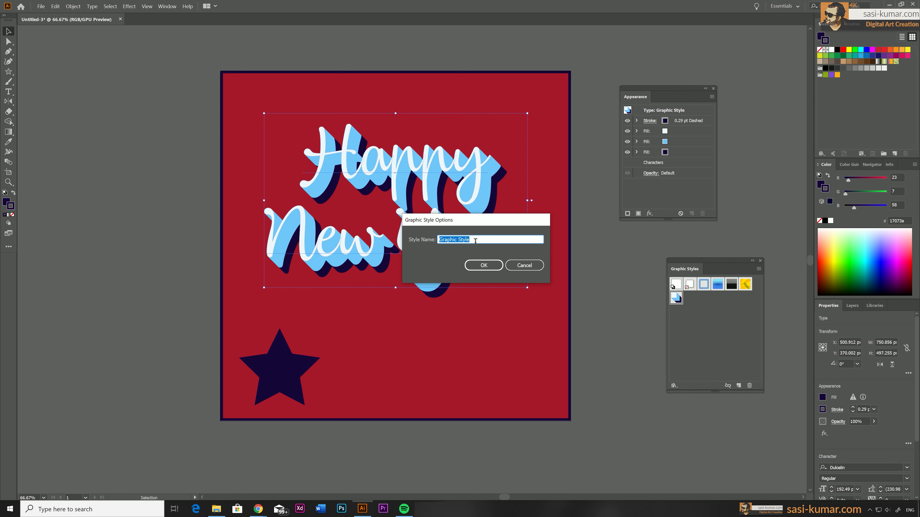
pyautogui.write('3D-')
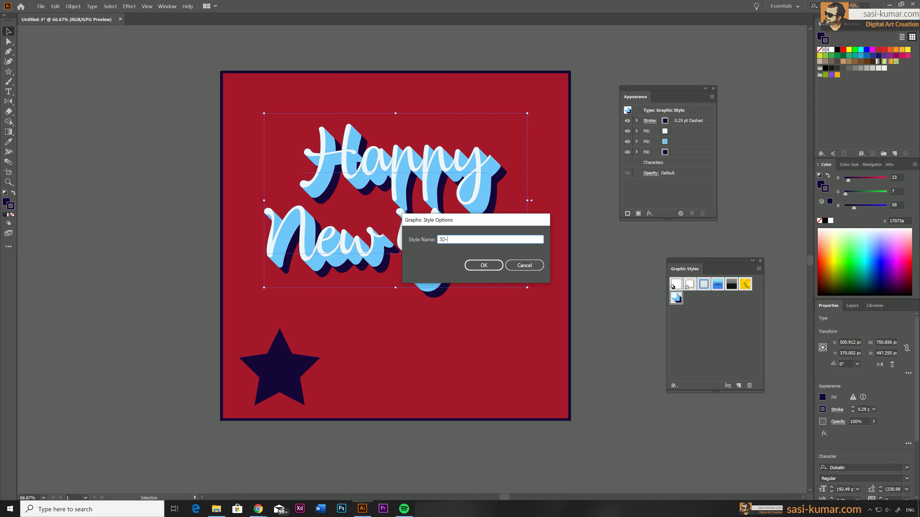
pyautogui.click(483, 266)
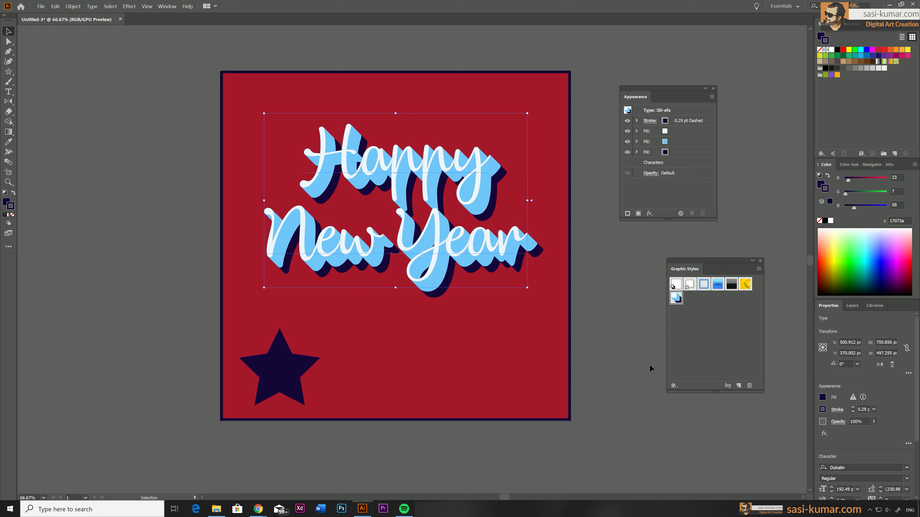
# Apply the 3D-efx style to the star and scale it down to a small icon
pyautogui.click(274, 366)
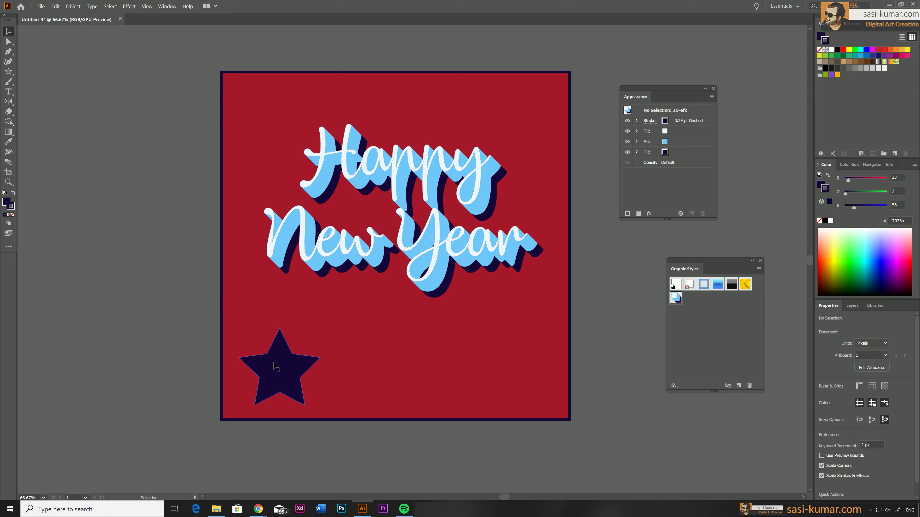
pyautogui.click(275, 367)
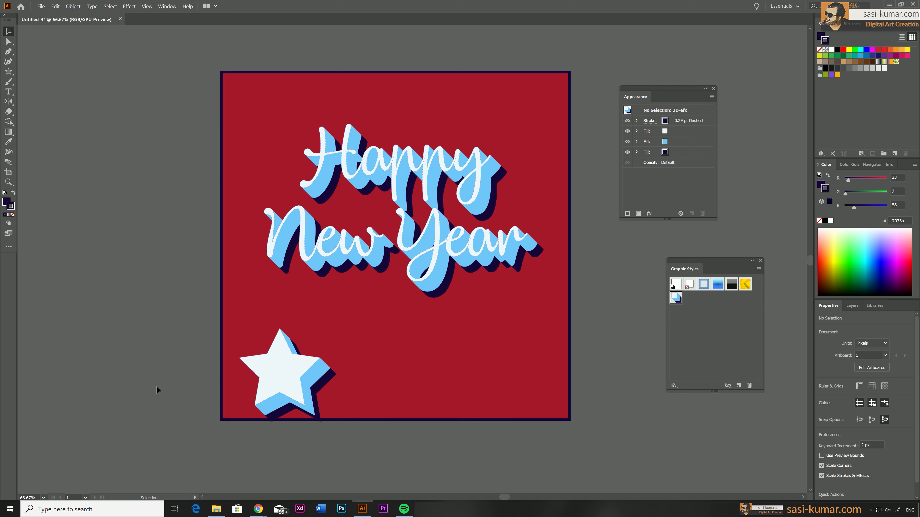
pyautogui.click(279, 372)
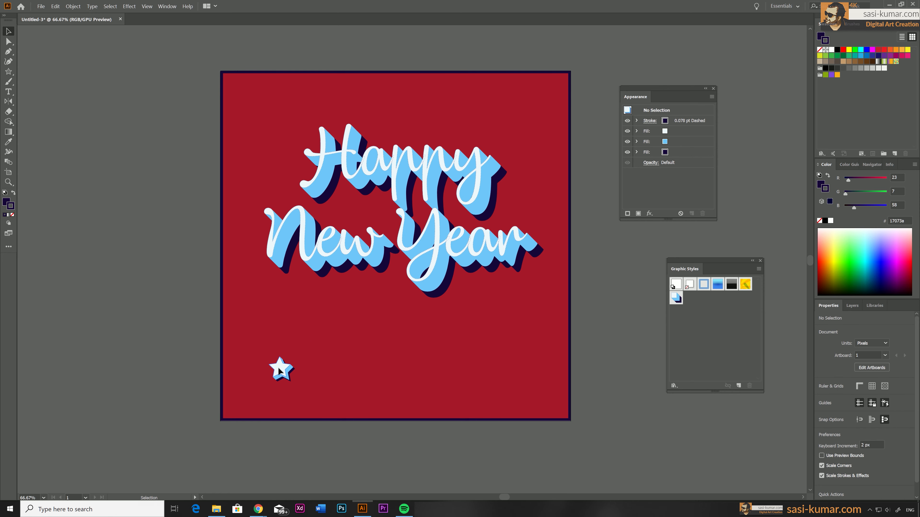
# Add the word 'Everyone' in the 3D-efx style and move it higher between the stars
pyautogui.write('Everyone')
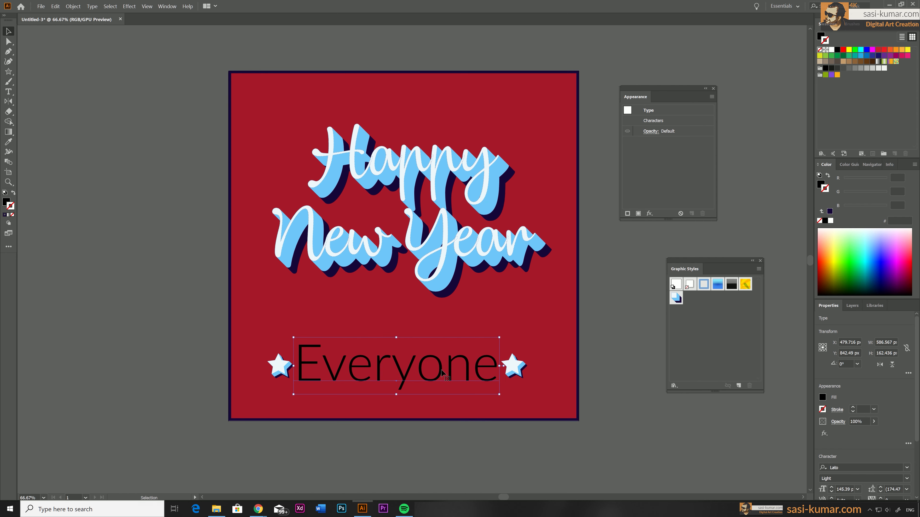
pyautogui.click(676, 298)
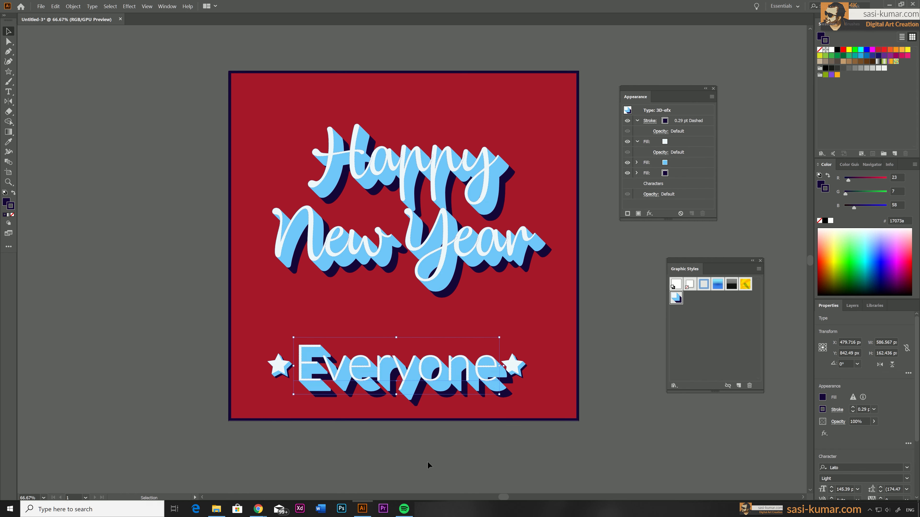
pyautogui.moveTo(396, 366); pyautogui.dragTo(397, 322)
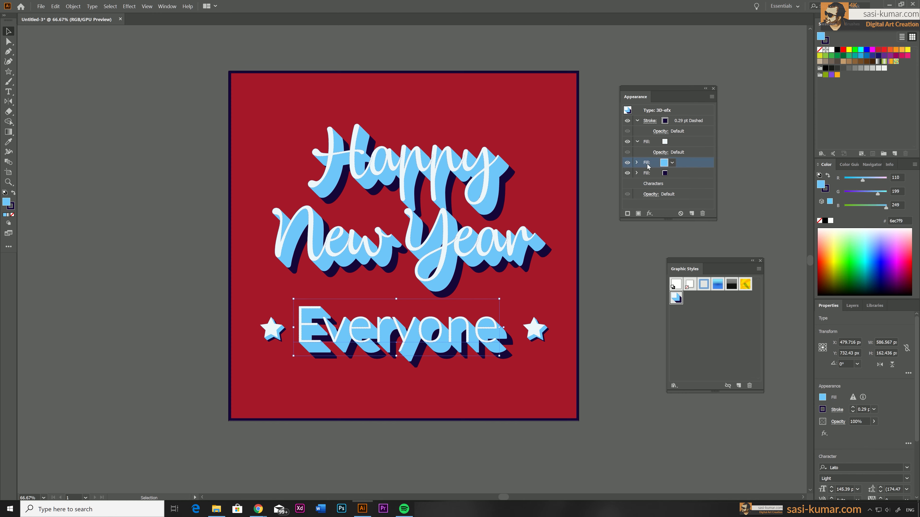
# Select Everyone's light-blue fill in Appearance and edit its Transform offset
pyautogui.click(637, 162)
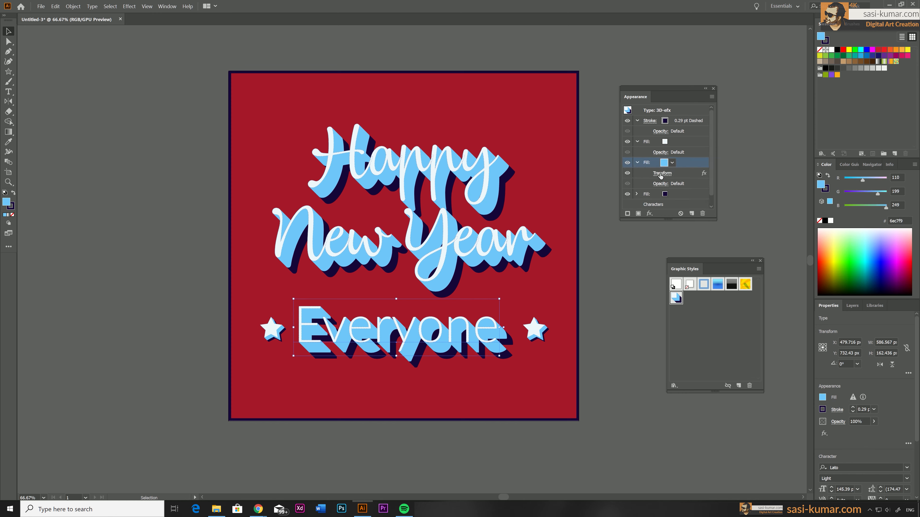
pyautogui.click(662, 173)
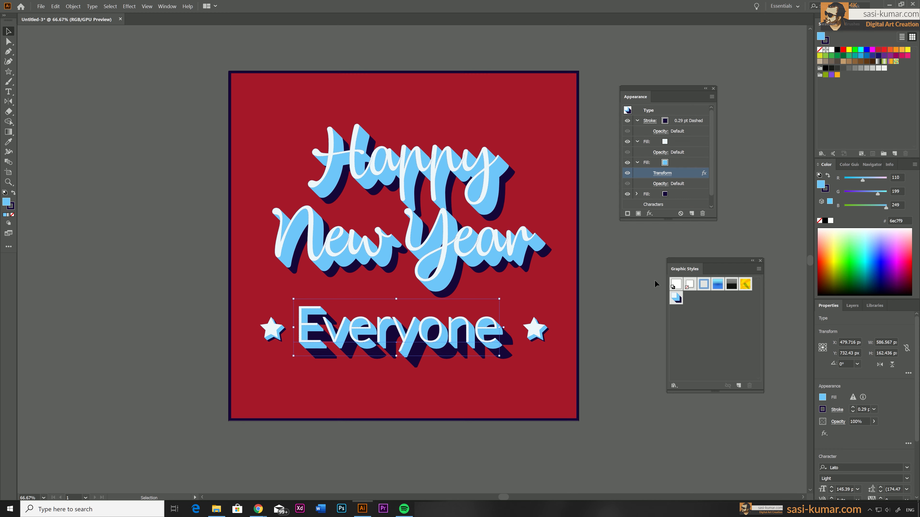
# Replace the cursive lettering with 'Thank you For Watching' and deselect it
pyautogui.click(637, 194)
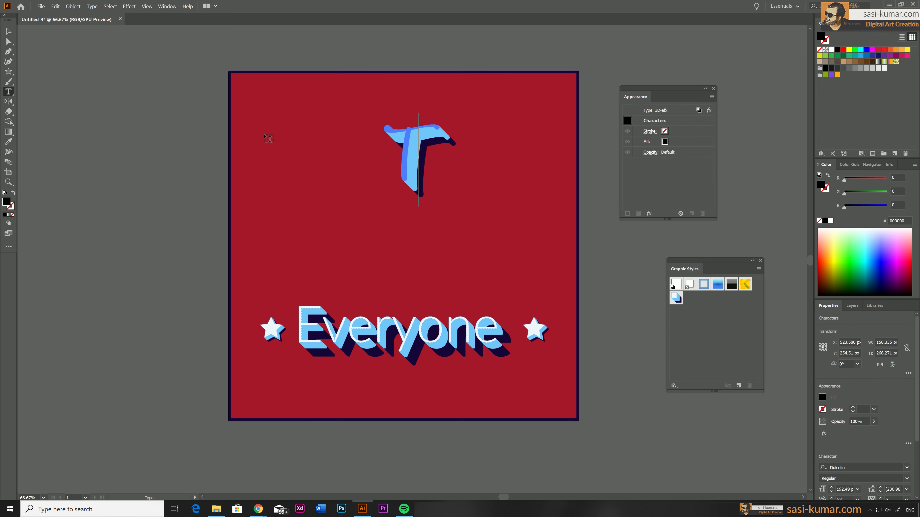
pyautogui.write('Thank you for Watching')
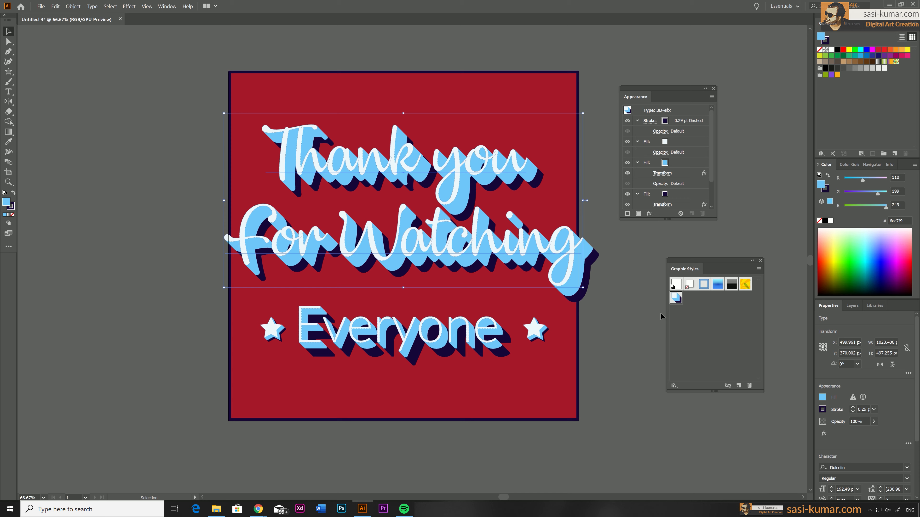
pyautogui.click(134, 215)
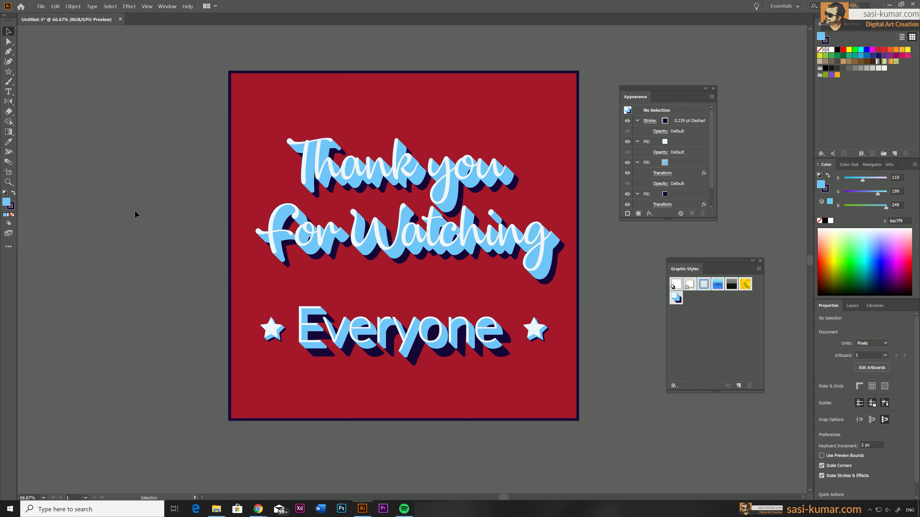